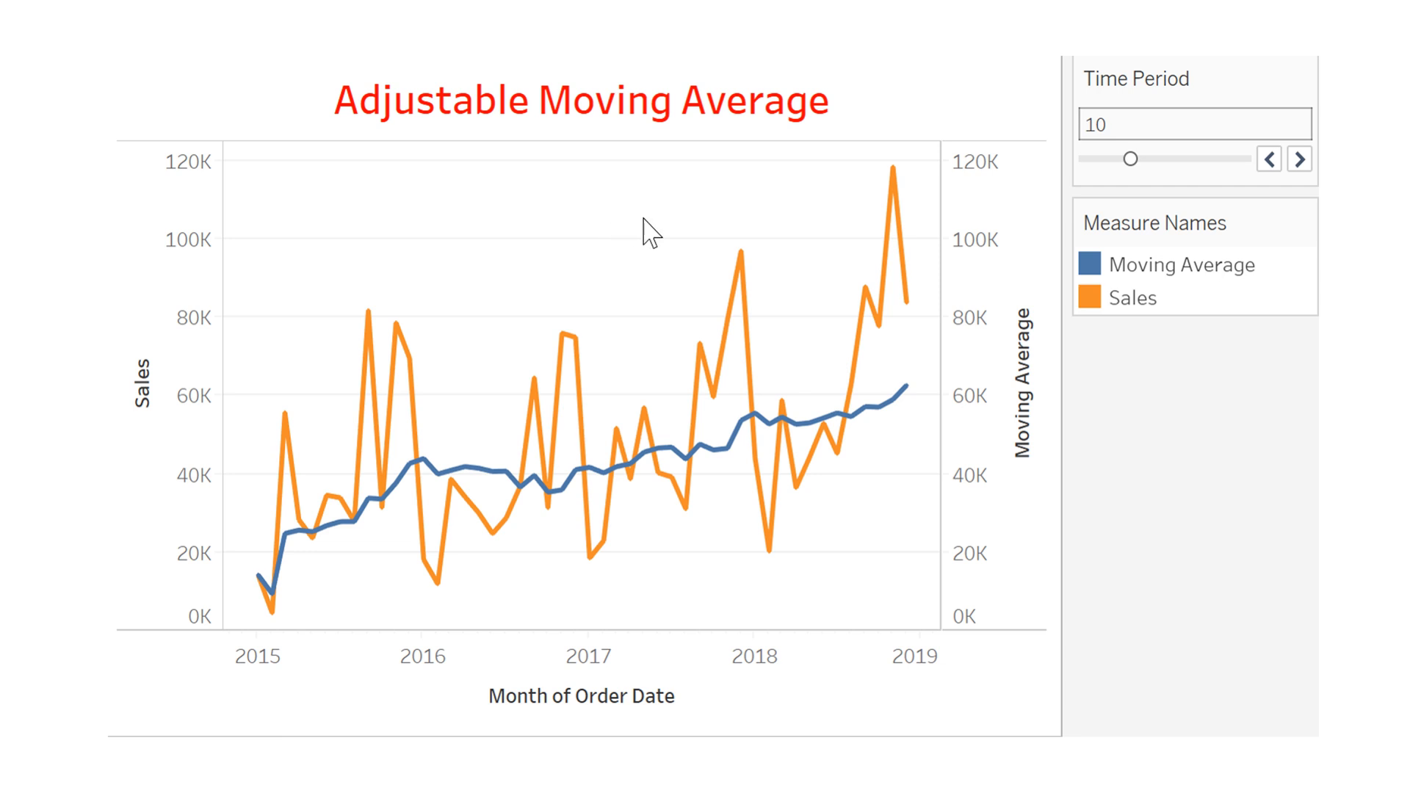
mouse_move(673, 221)
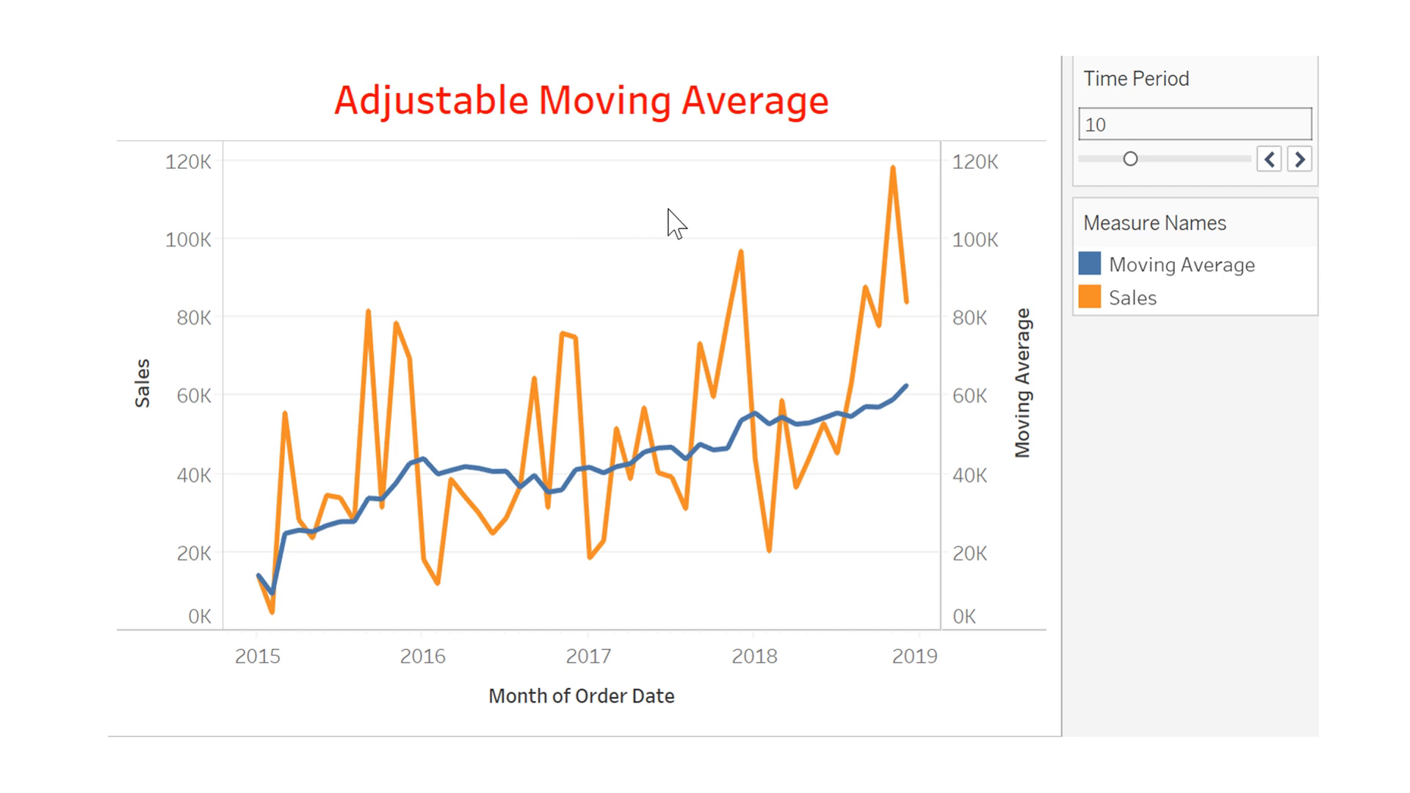
mouse_move(489, 250)
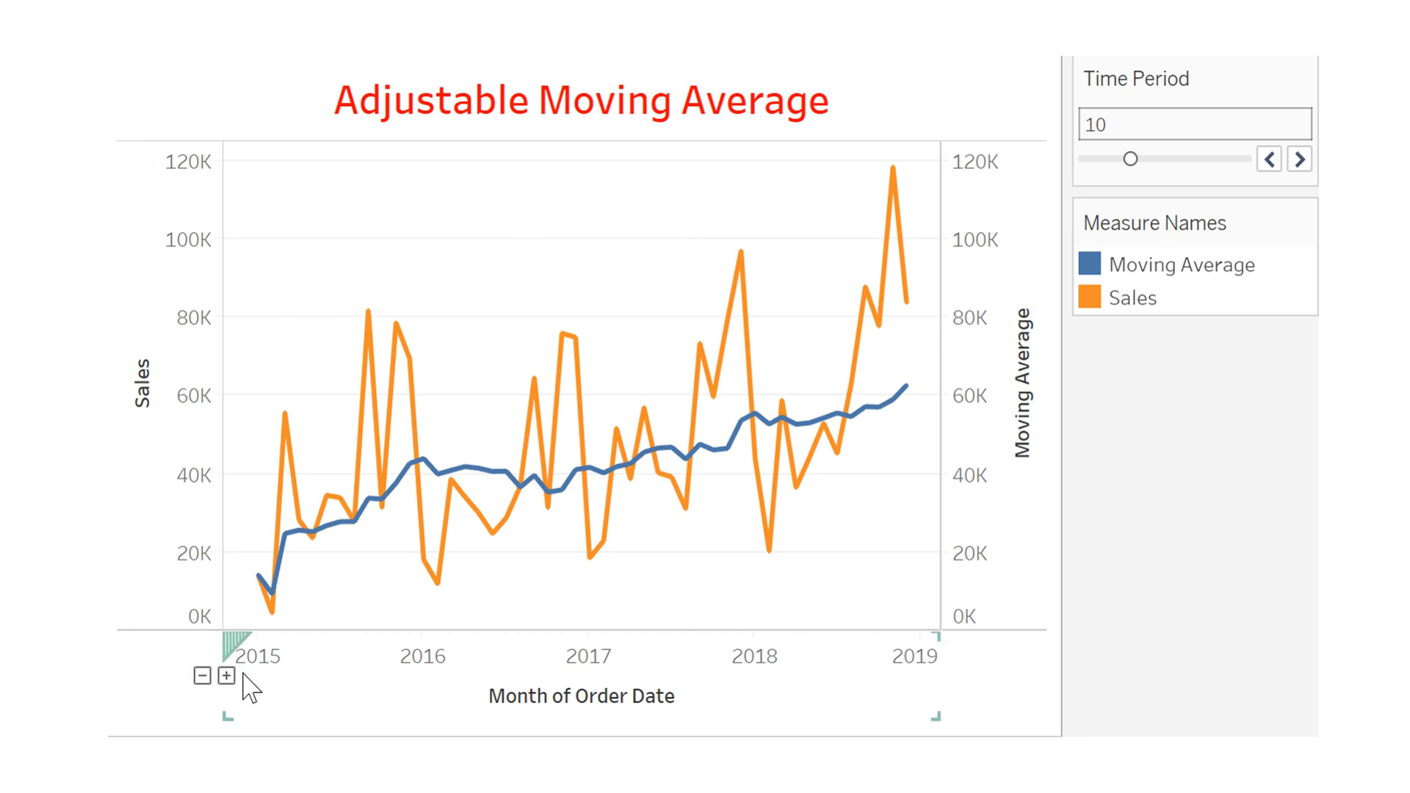
mouse_move(364, 688)
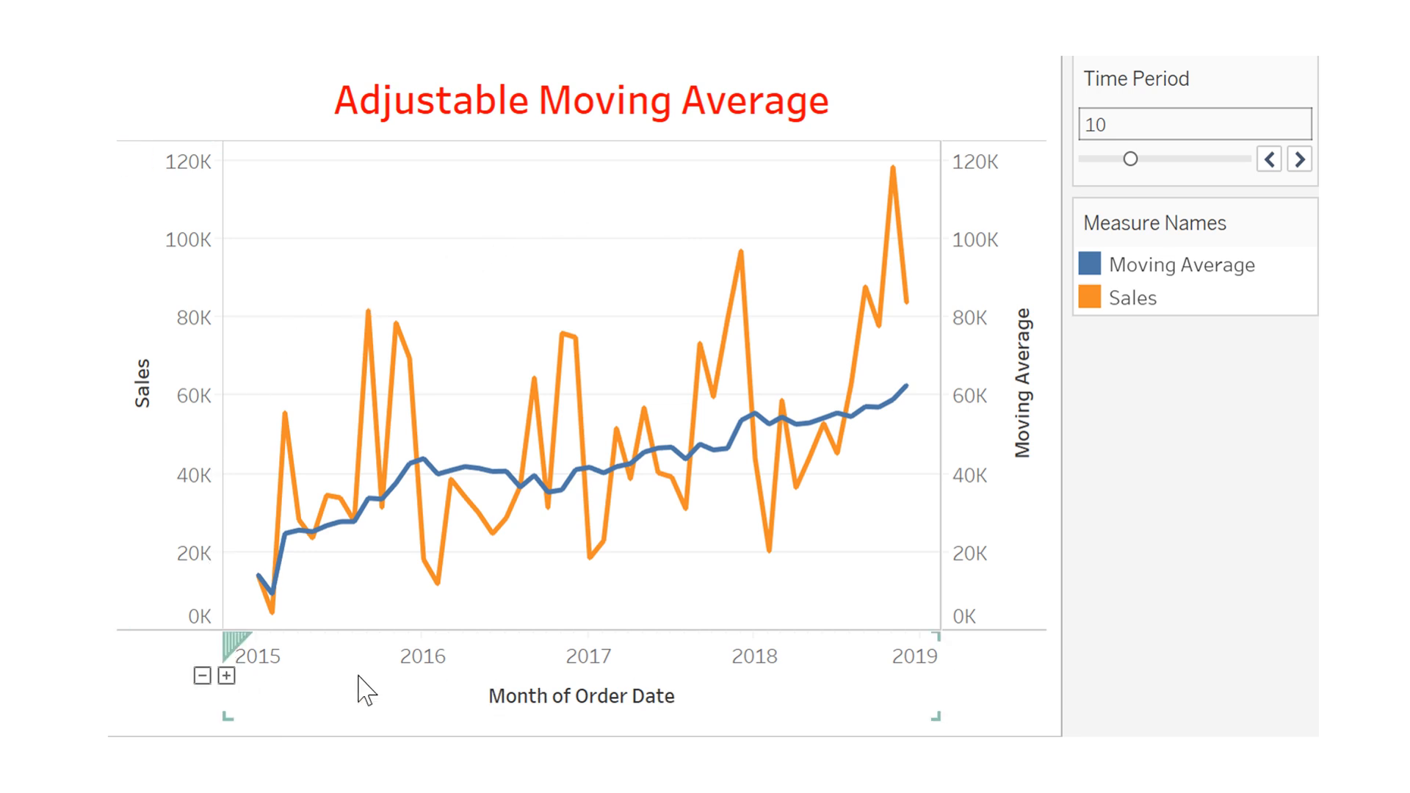
mouse_move(292, 517)
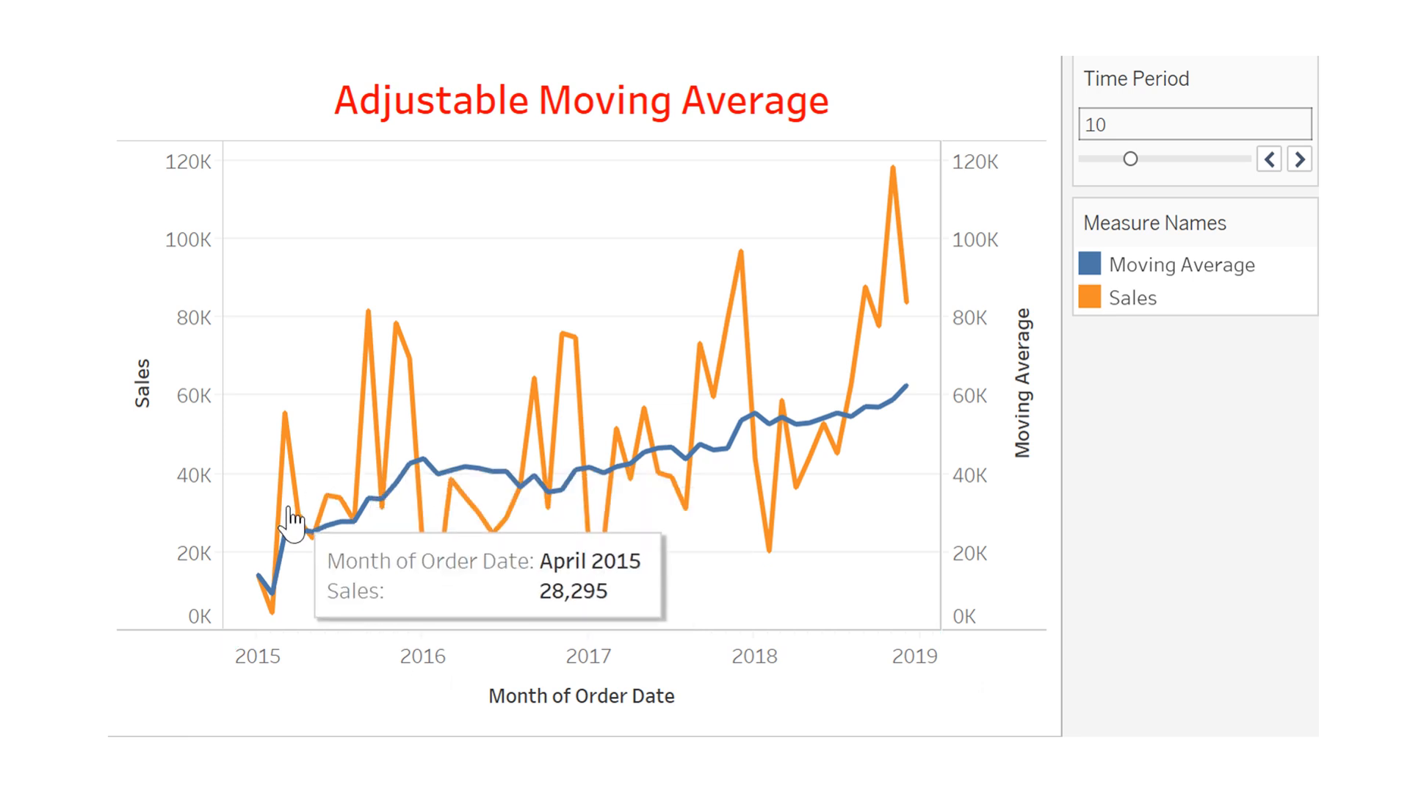
mouse_move(427, 393)
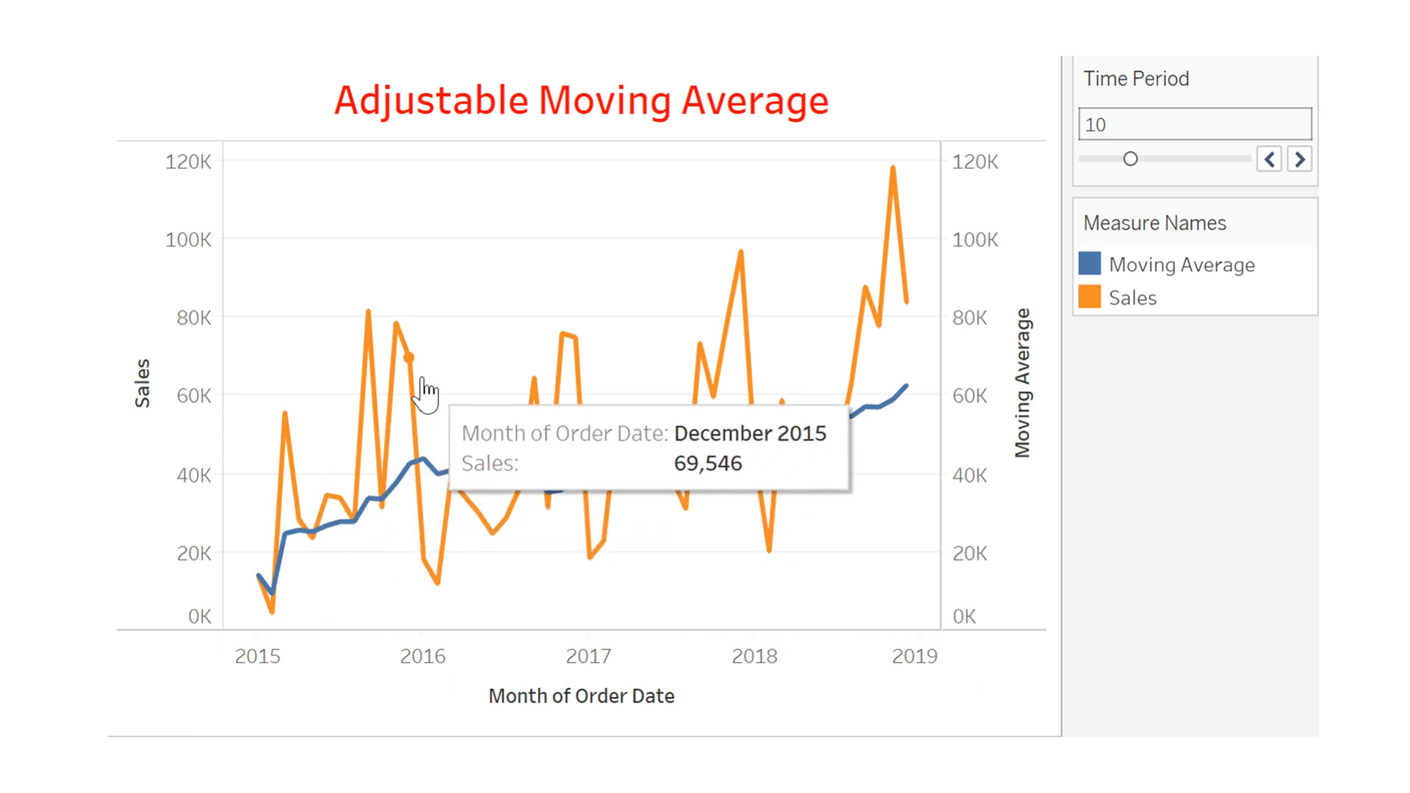
mouse_move(380, 329)
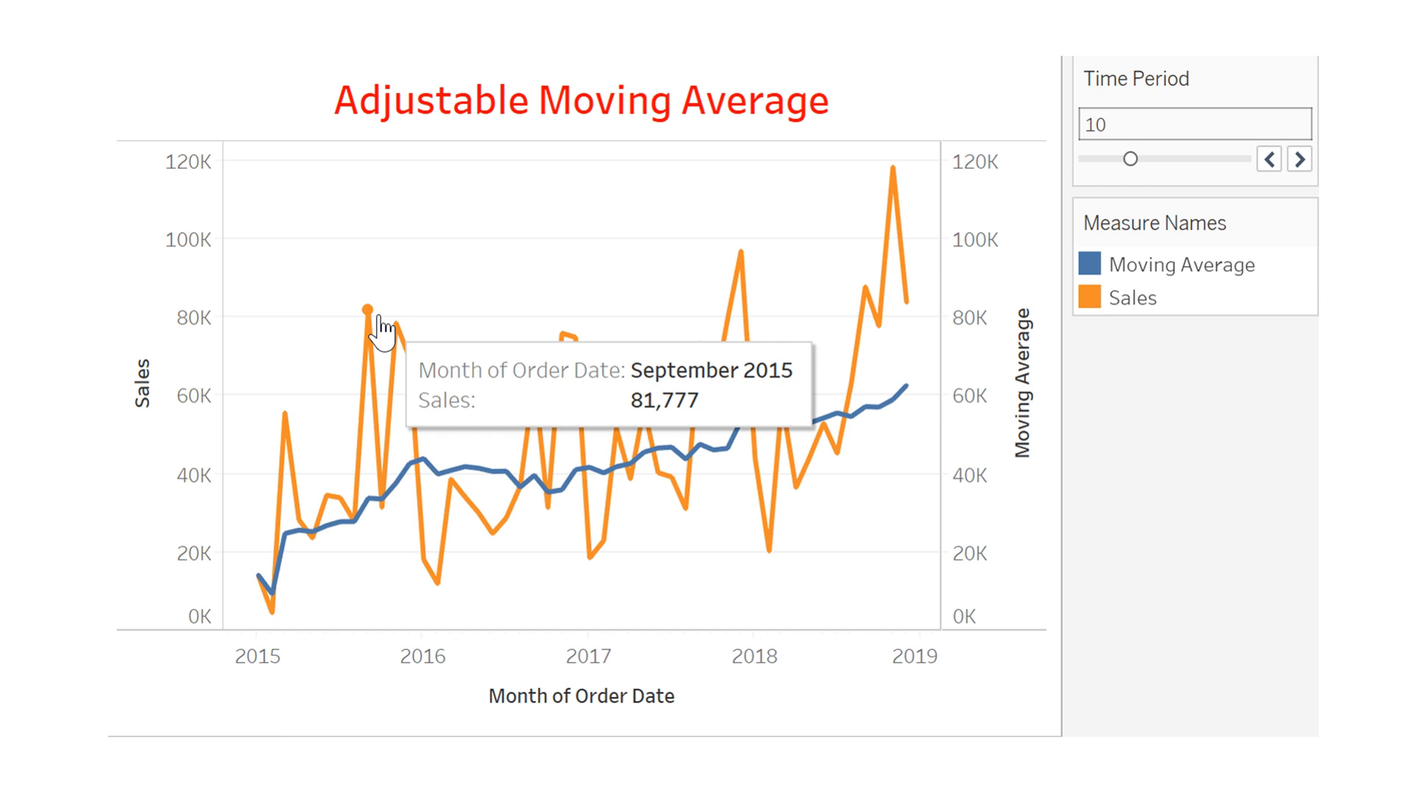
mouse_move(441, 598)
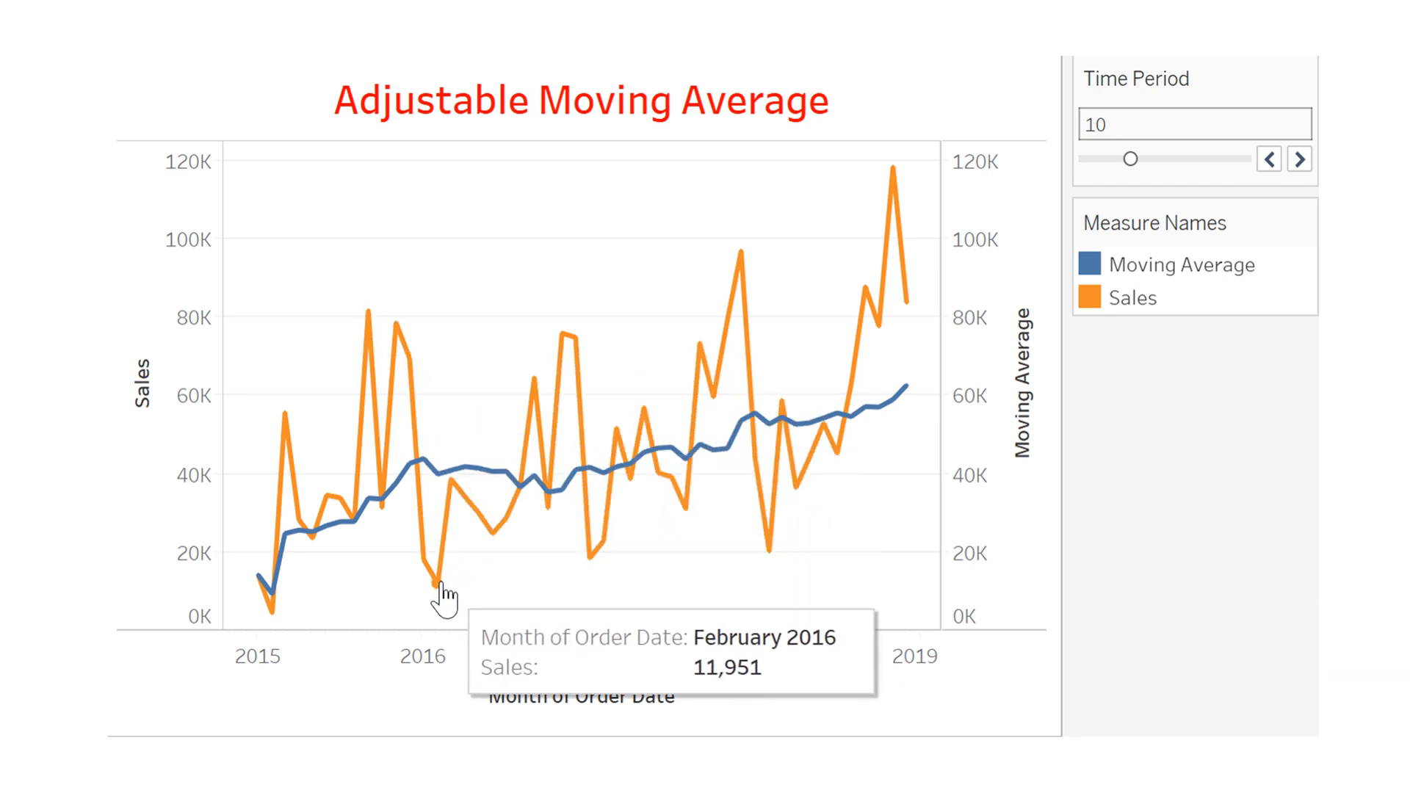
mouse_move(434, 600)
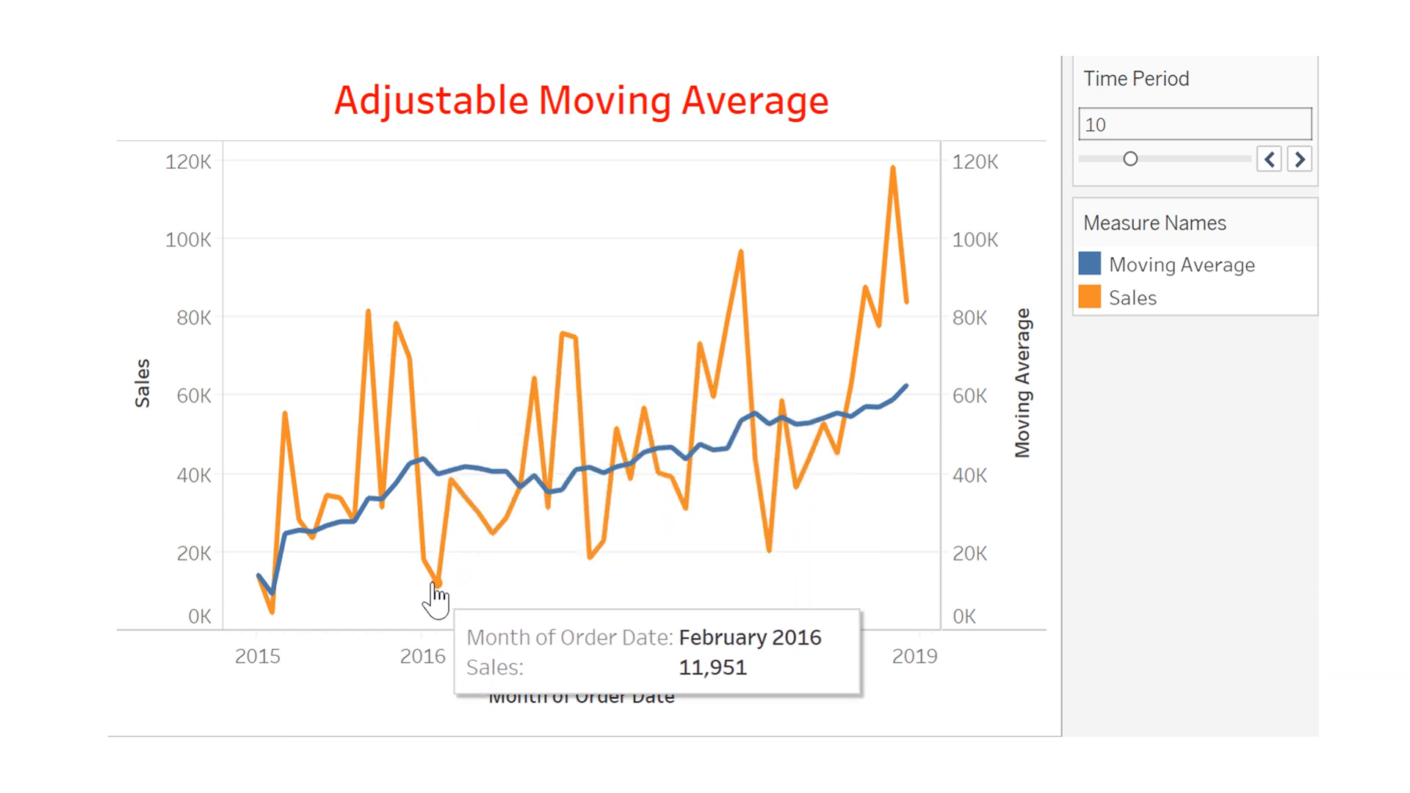
mouse_move(730, 460)
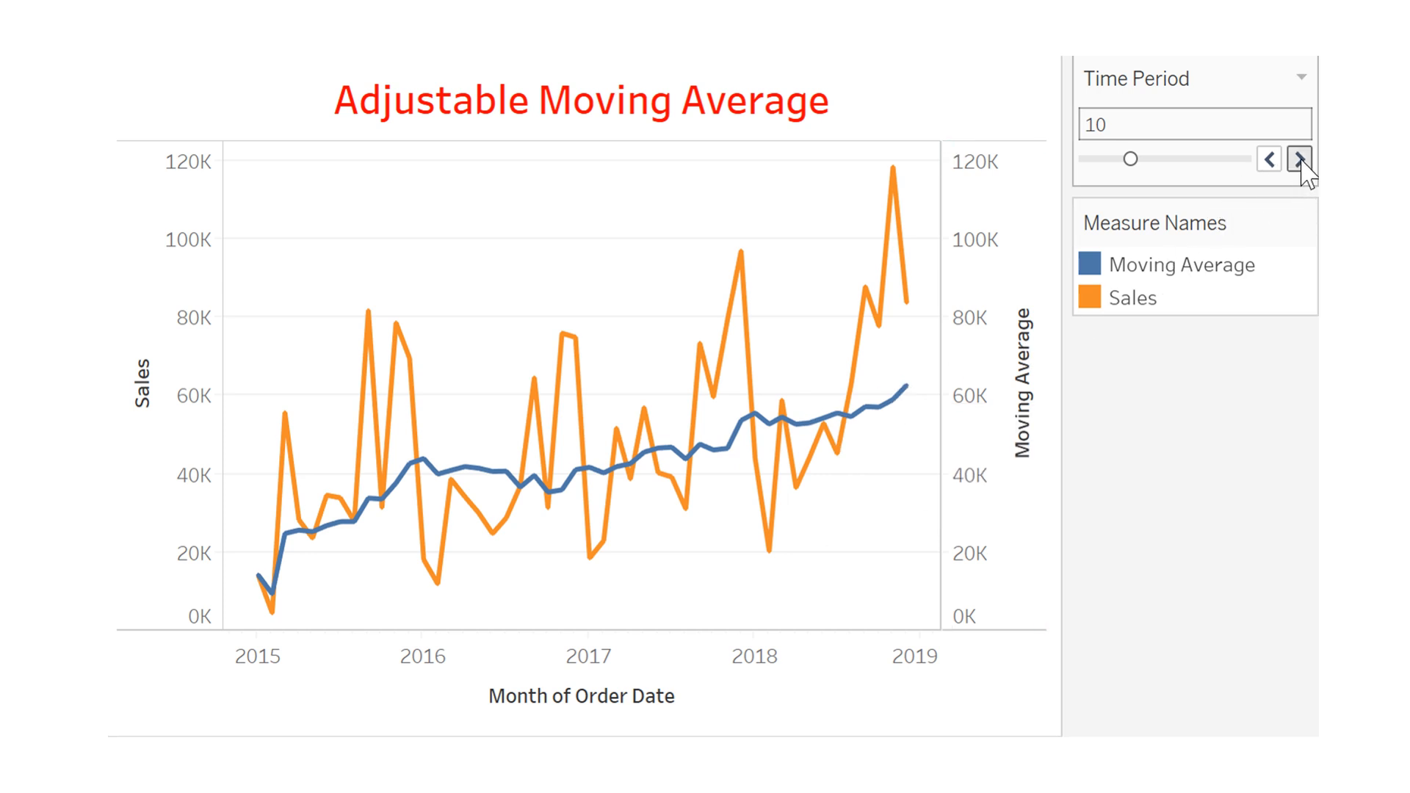
Step: Step the Time Period parameter control with its arrow until the period reads 2
click(1298, 160)
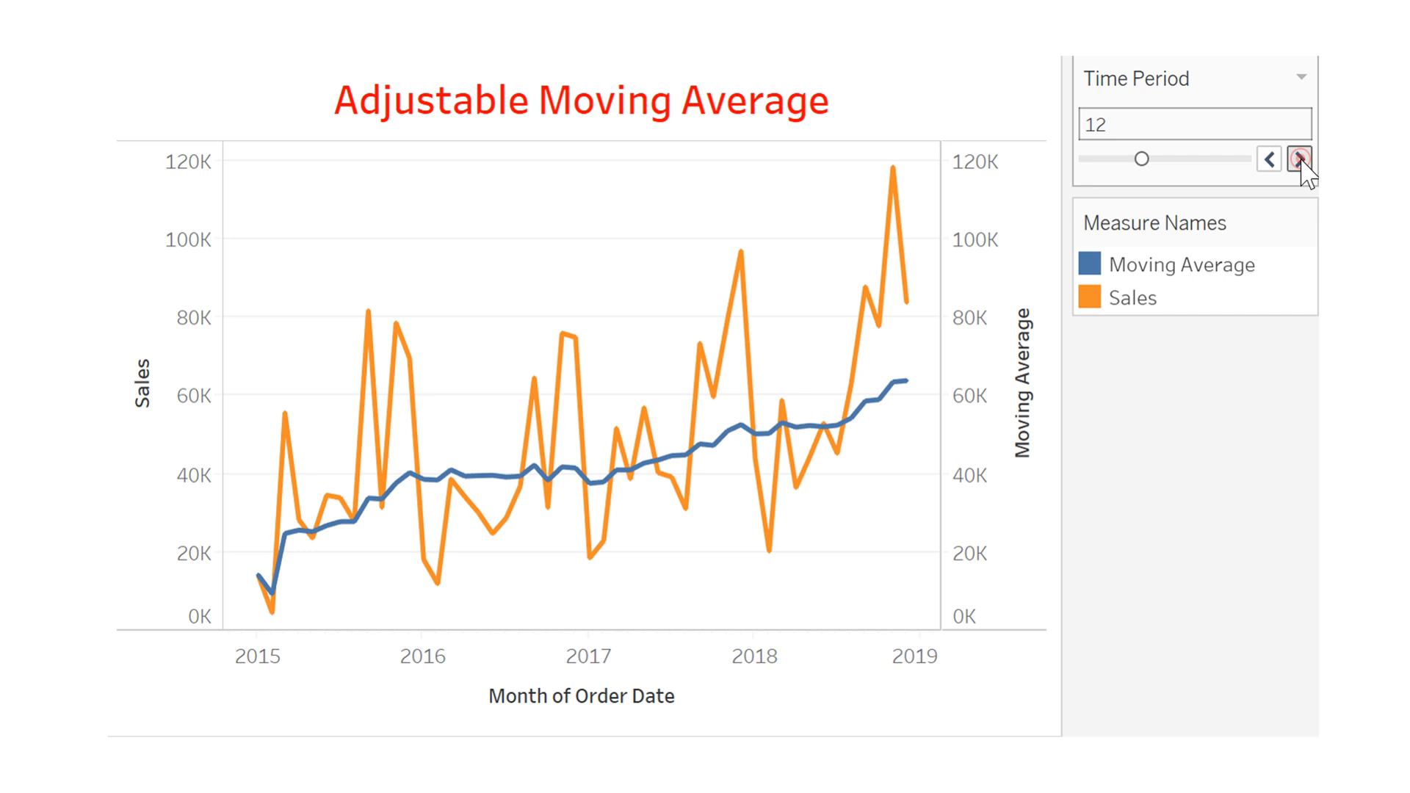
click(1300, 160)
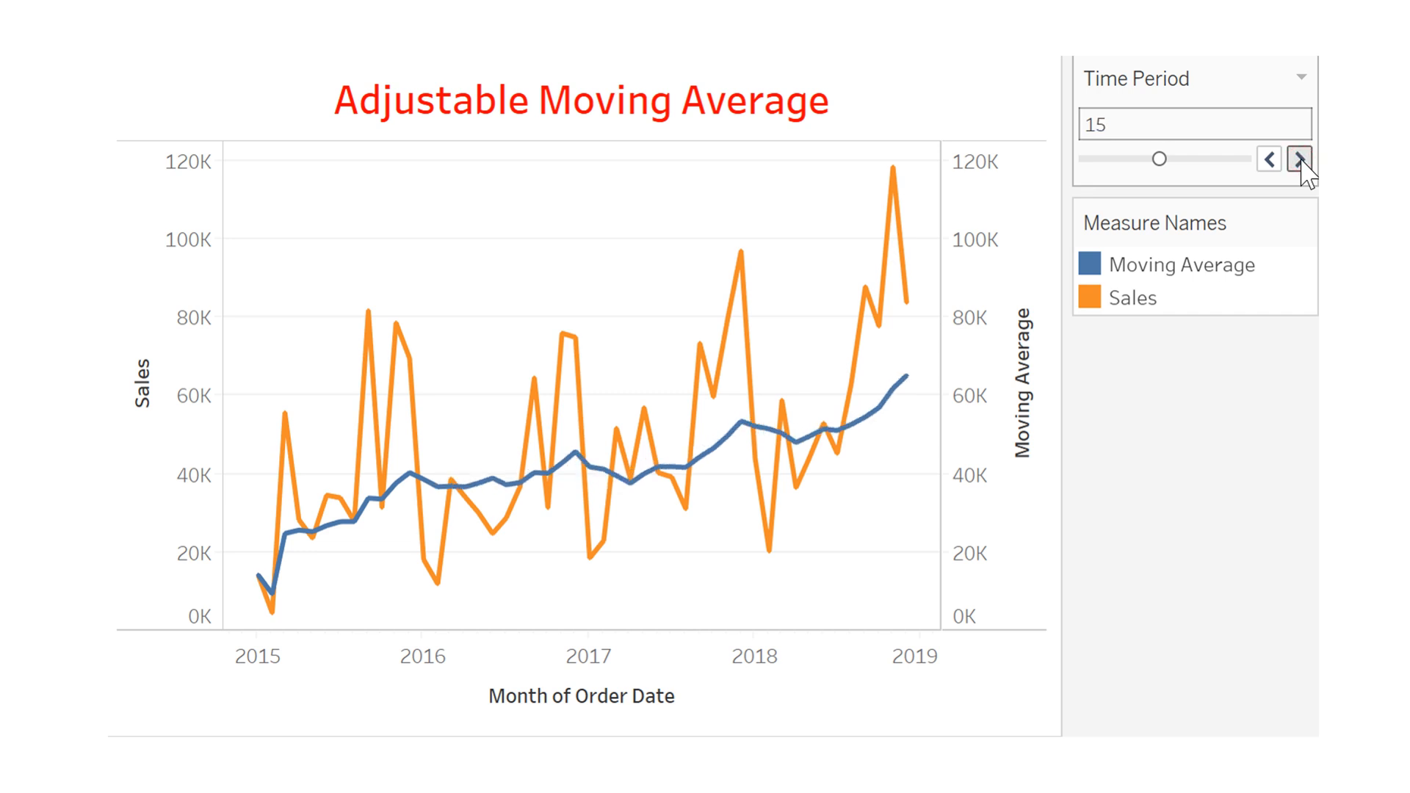
click(1299, 158)
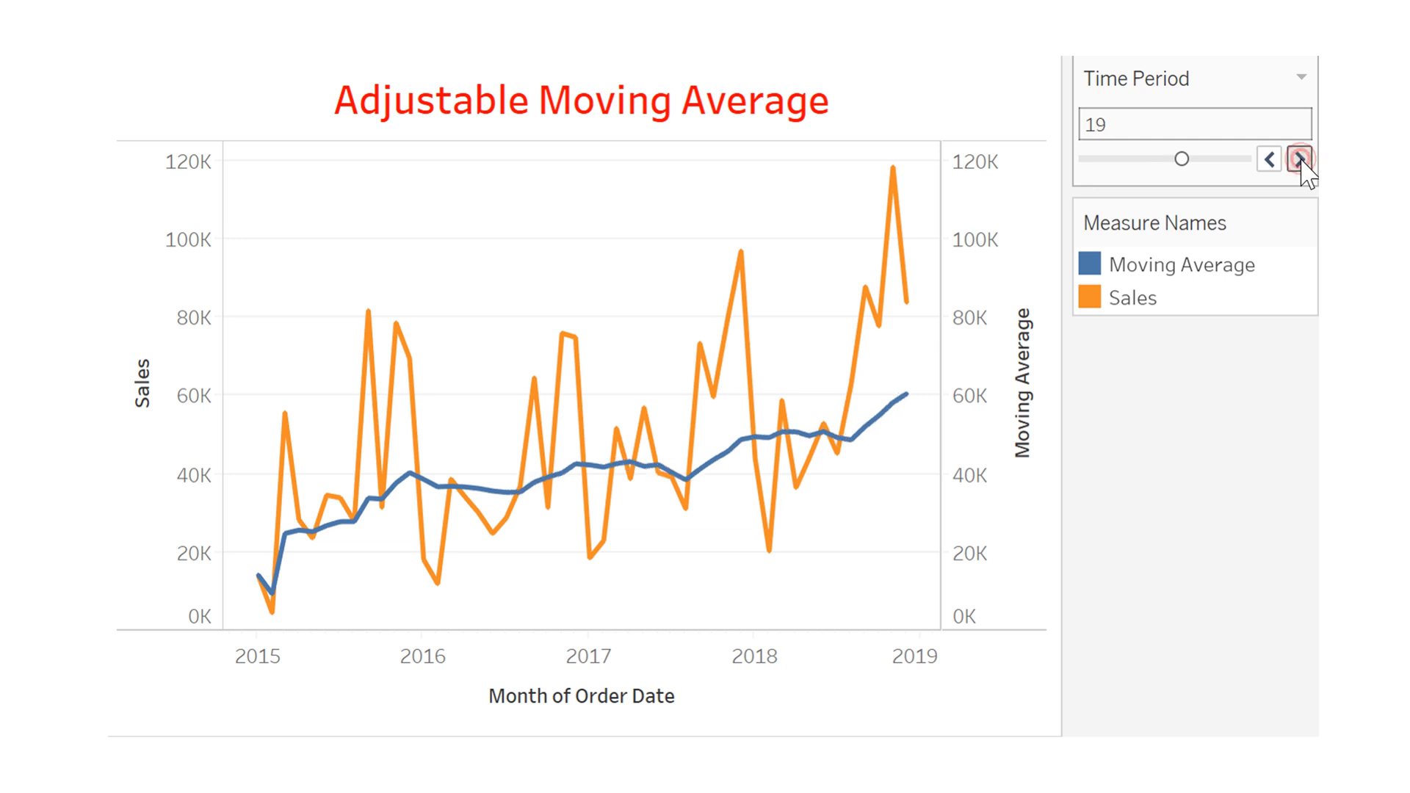
click(1297, 159)
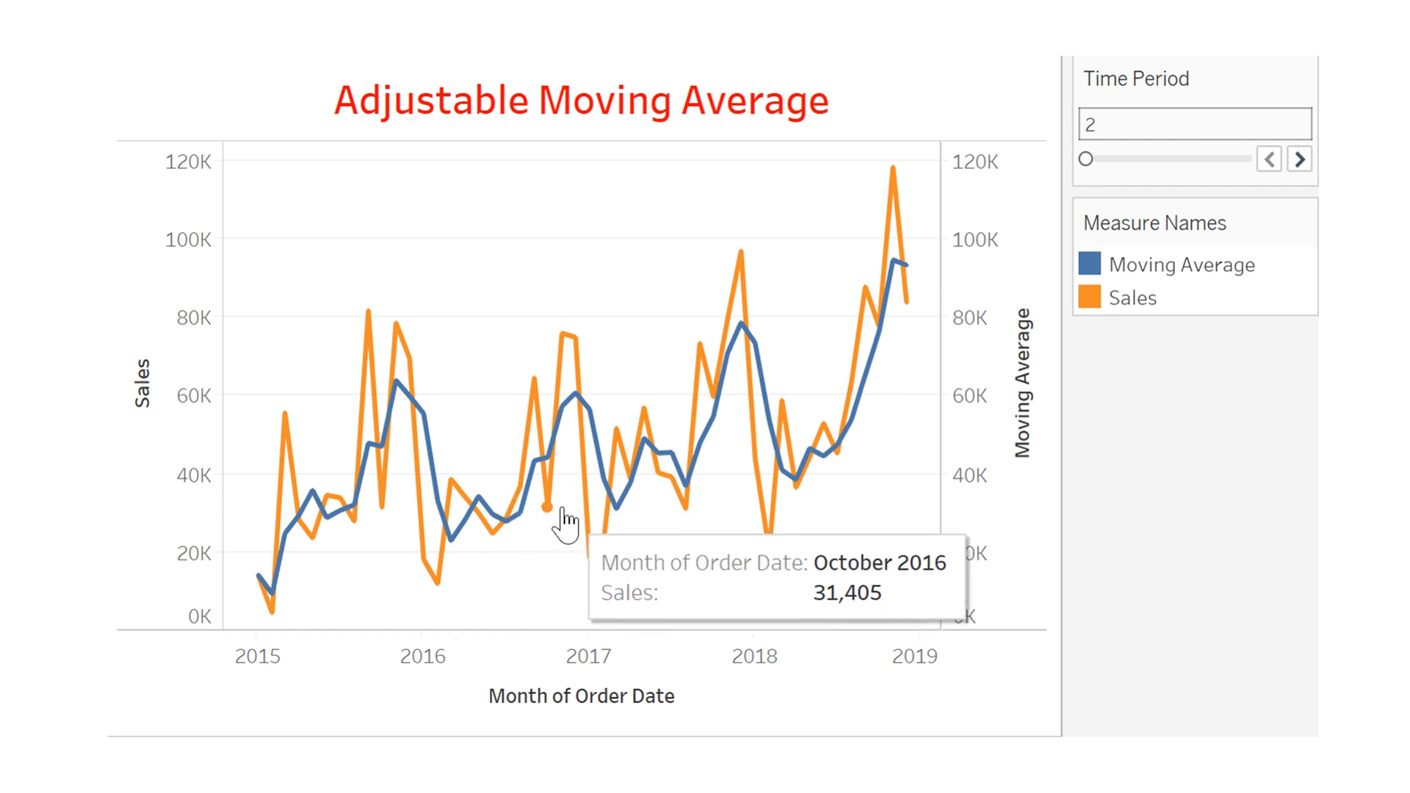
mouse_move(567, 547)
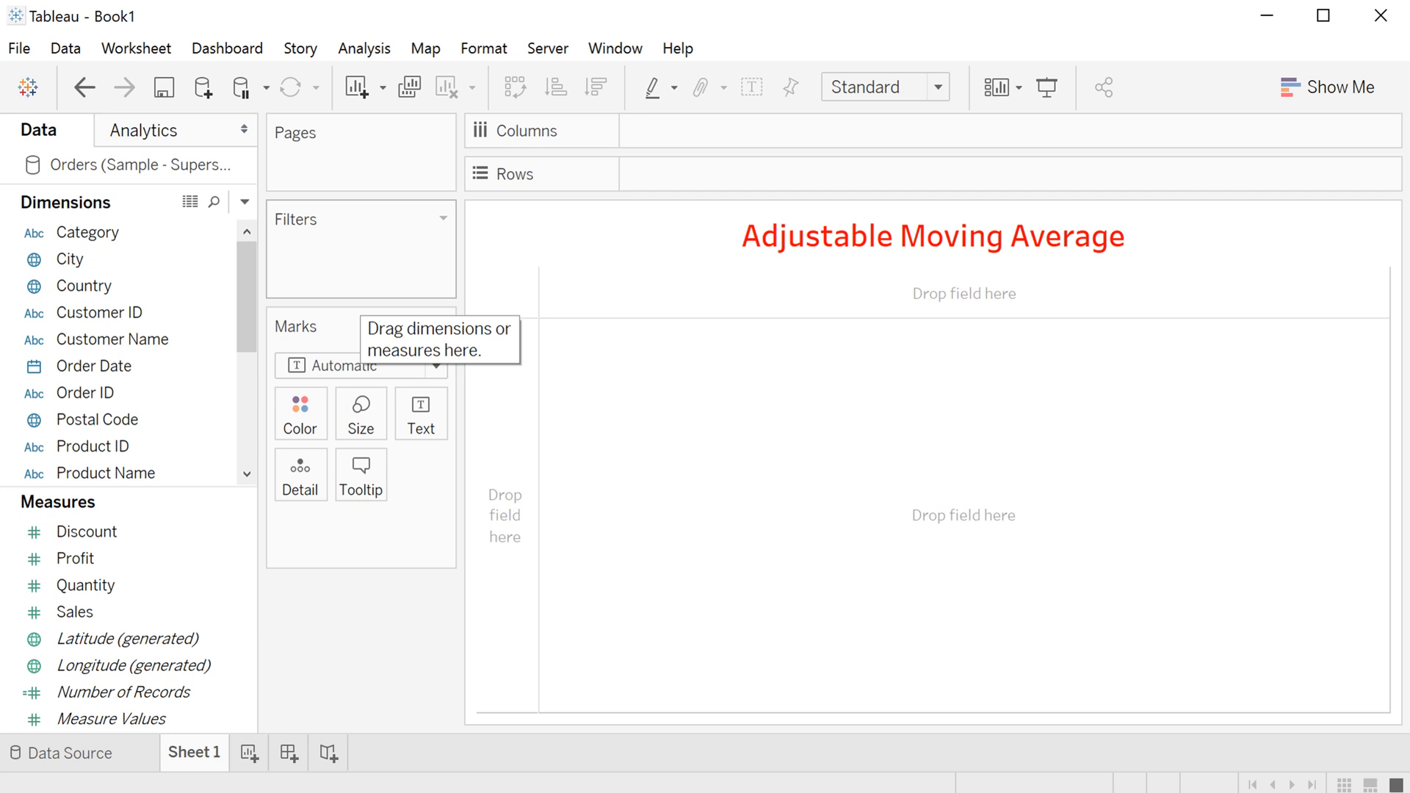
mouse_move(254, 203)
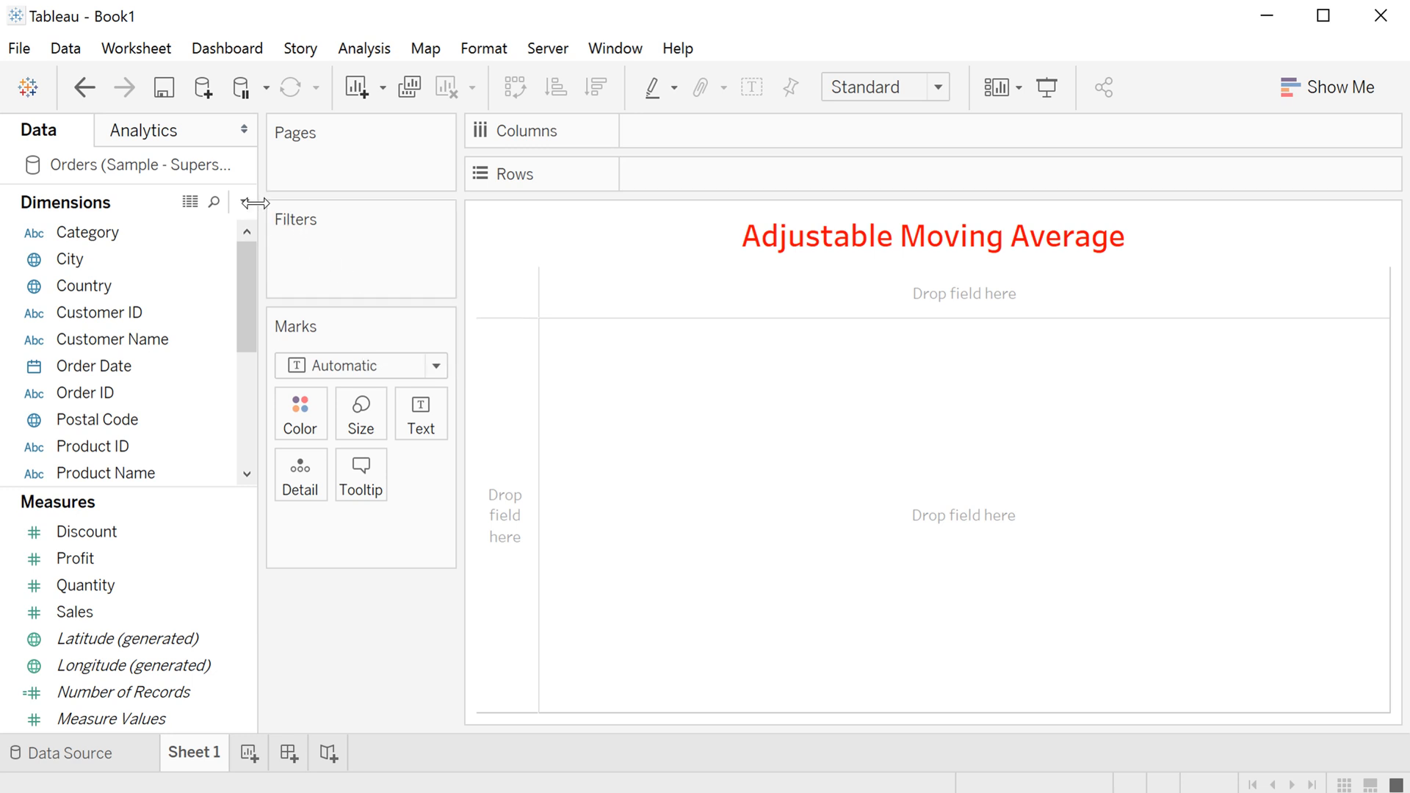
Step: On Sheet 1, use the Data pane drop-down to start a new parameter
click(246, 201)
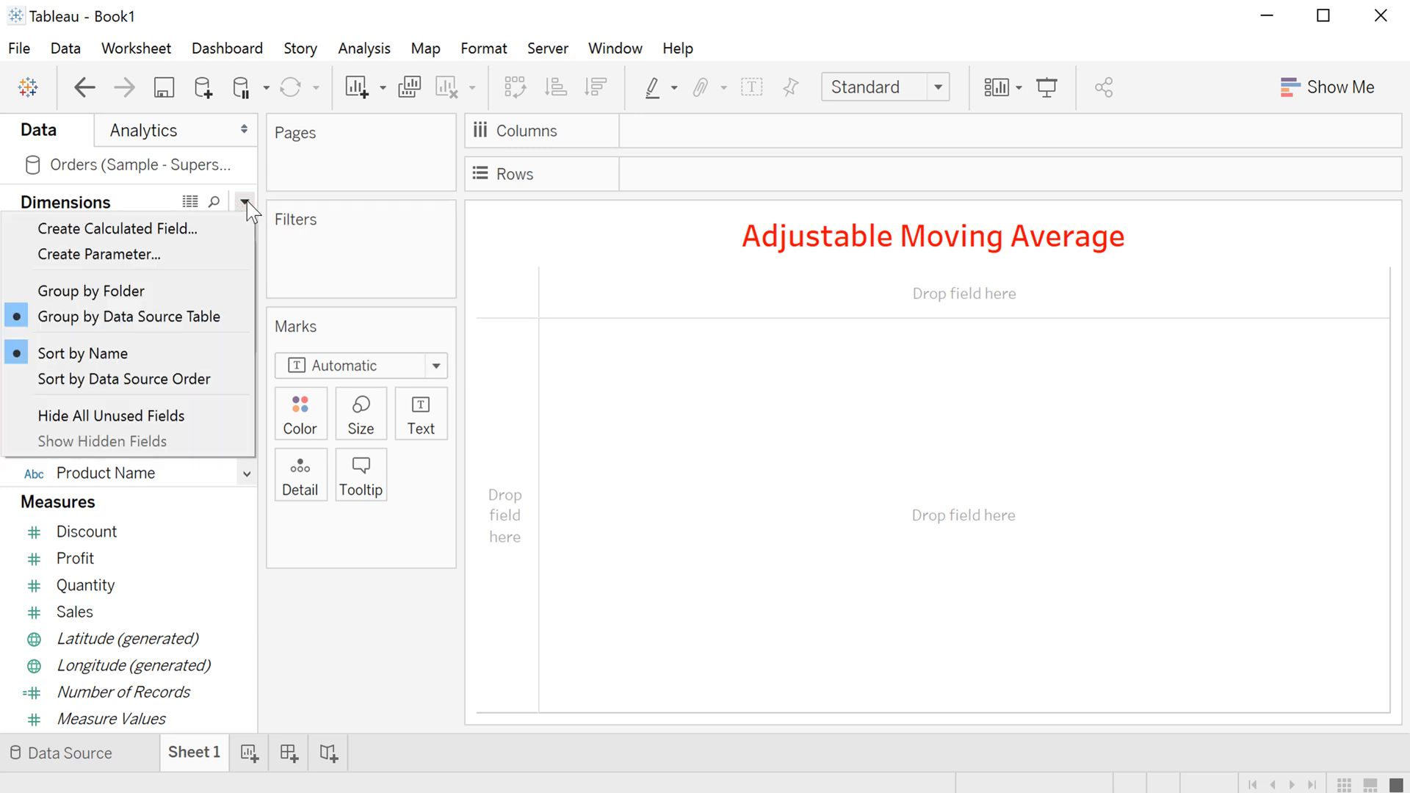
click(99, 255)
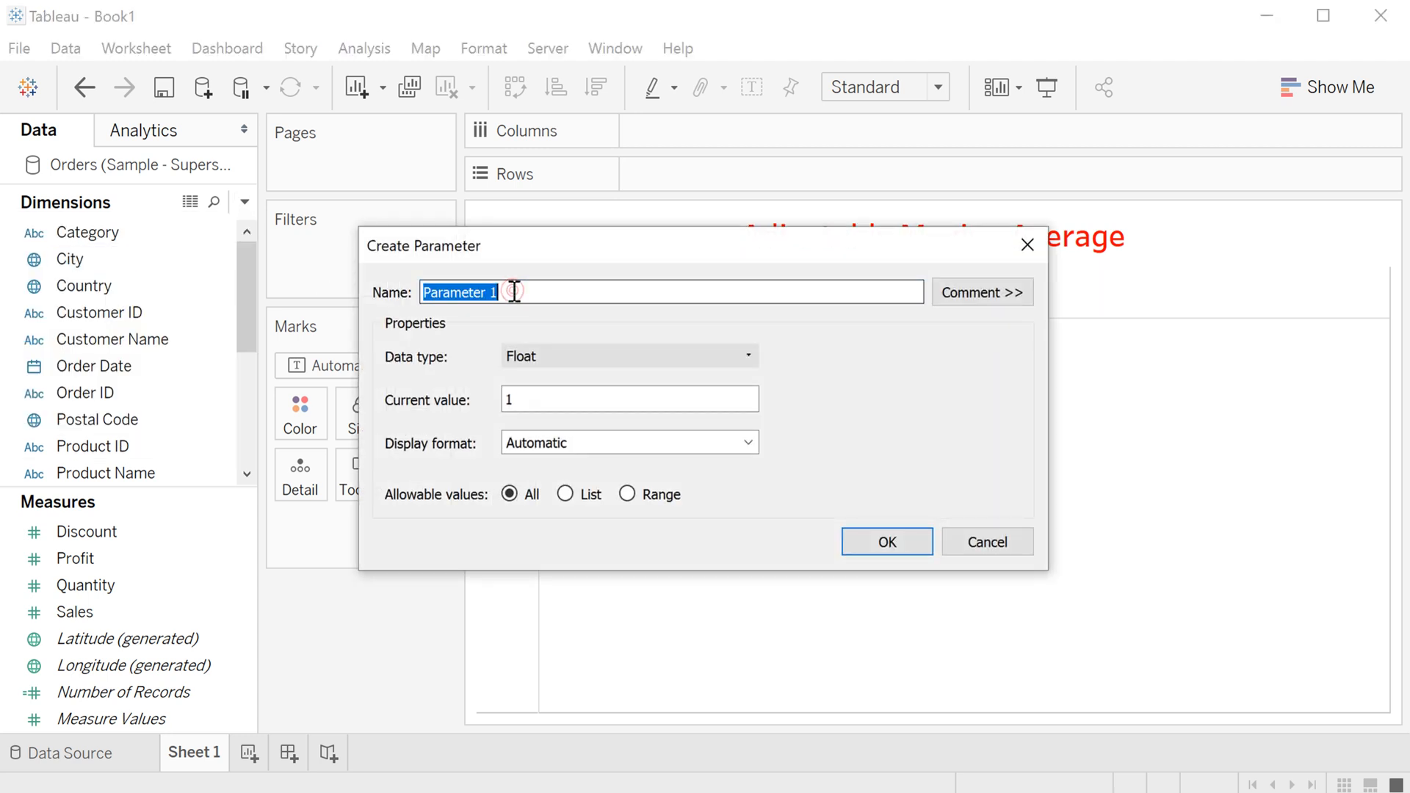
Step: Create the Time Period integer parameter: current value 10, range 2–30, step 1
text(Time Period)
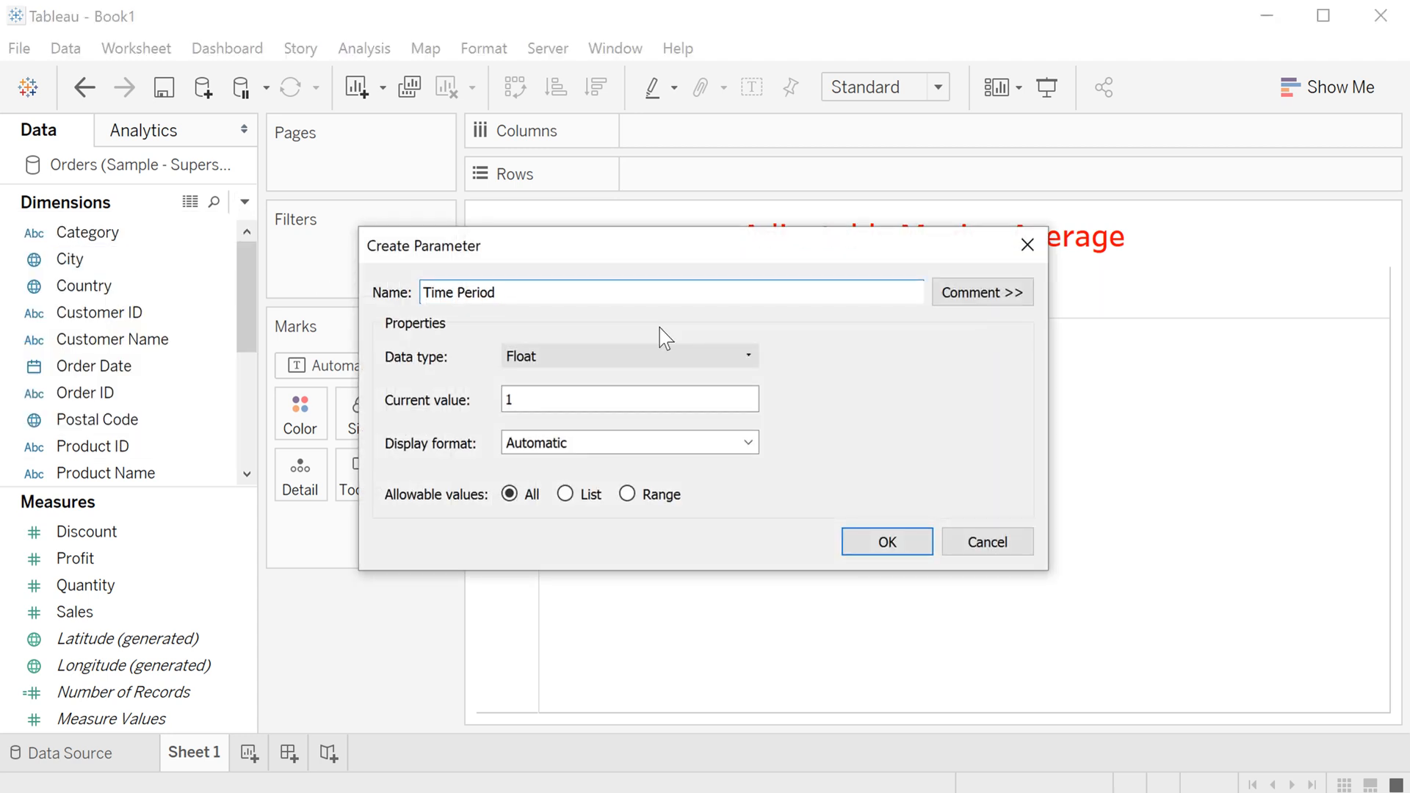
click(629, 355)
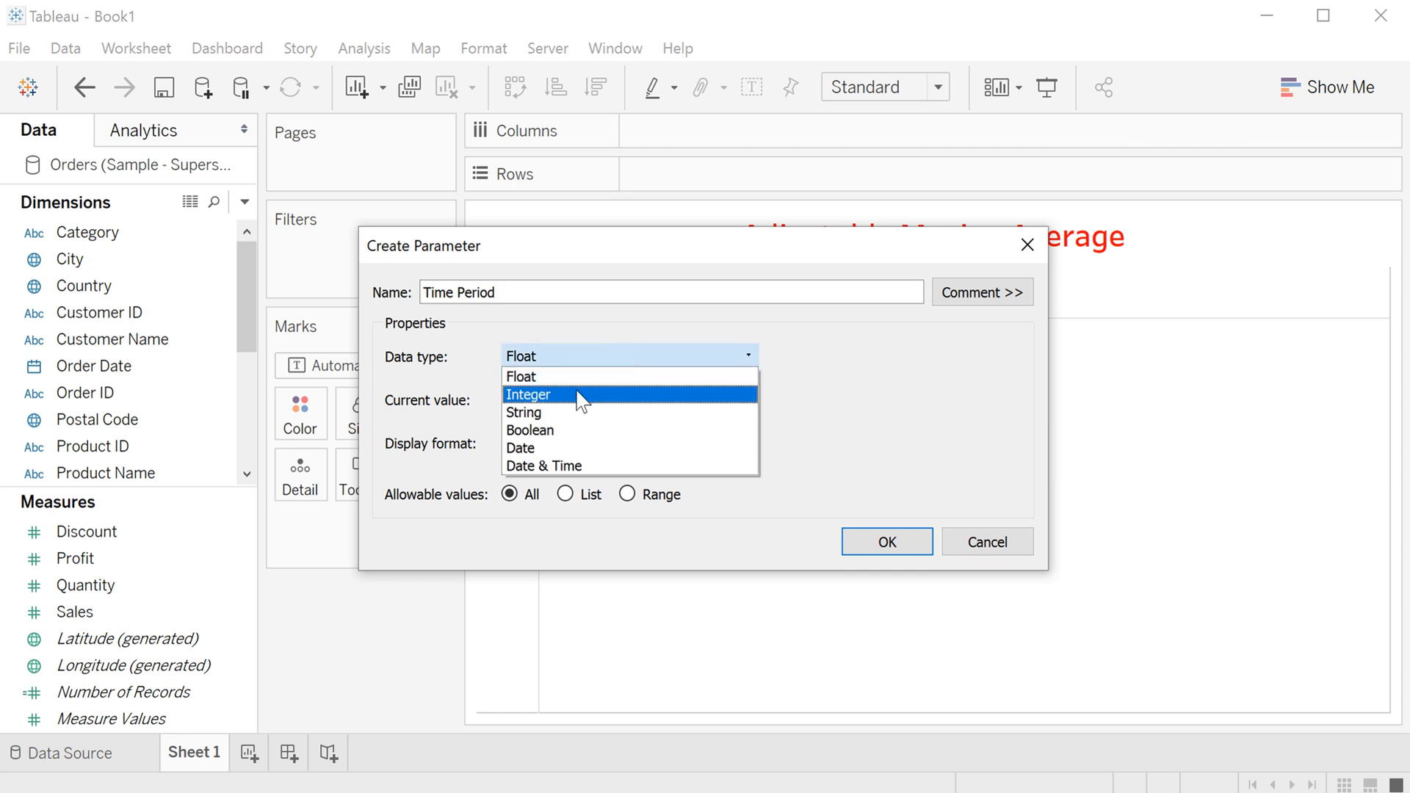
click(529, 394)
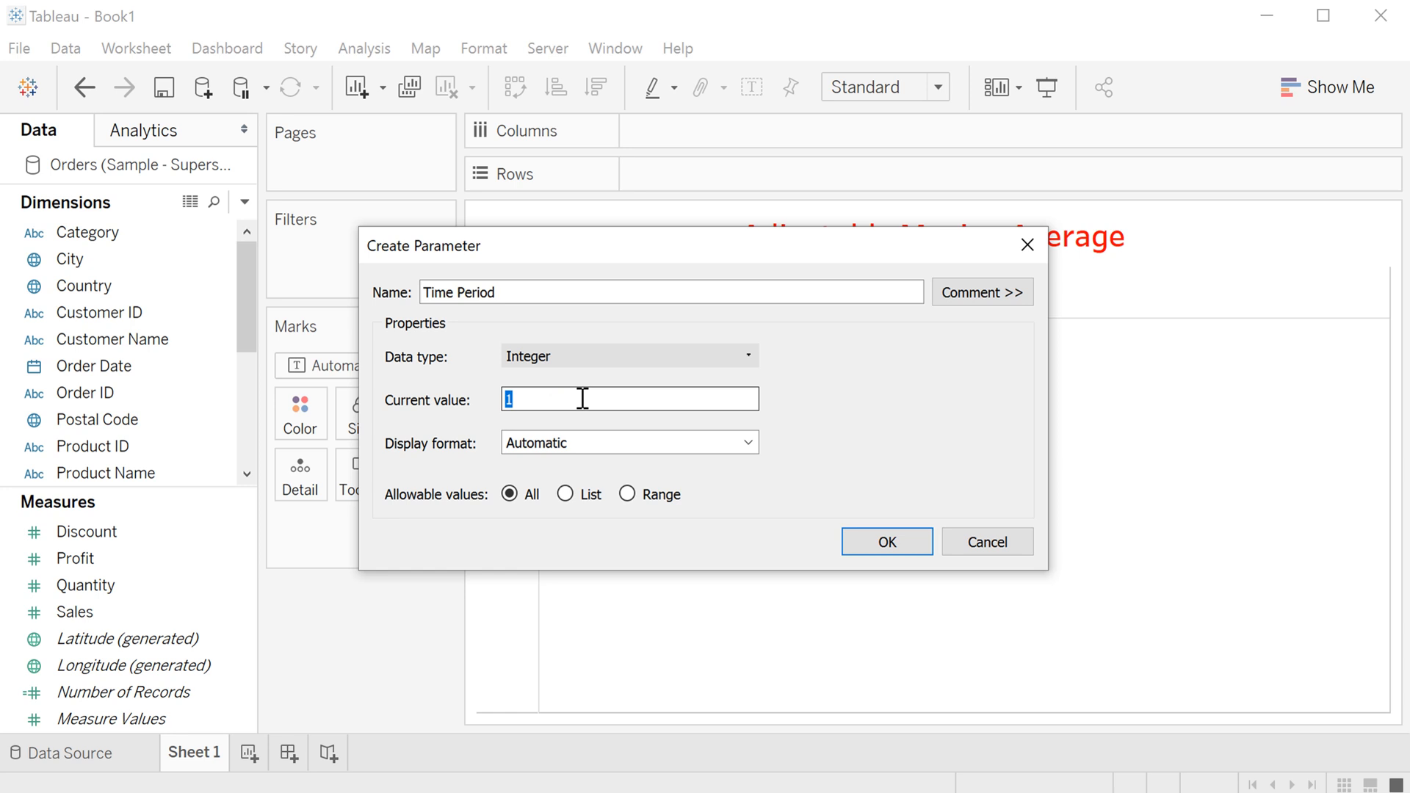
click(628, 493)
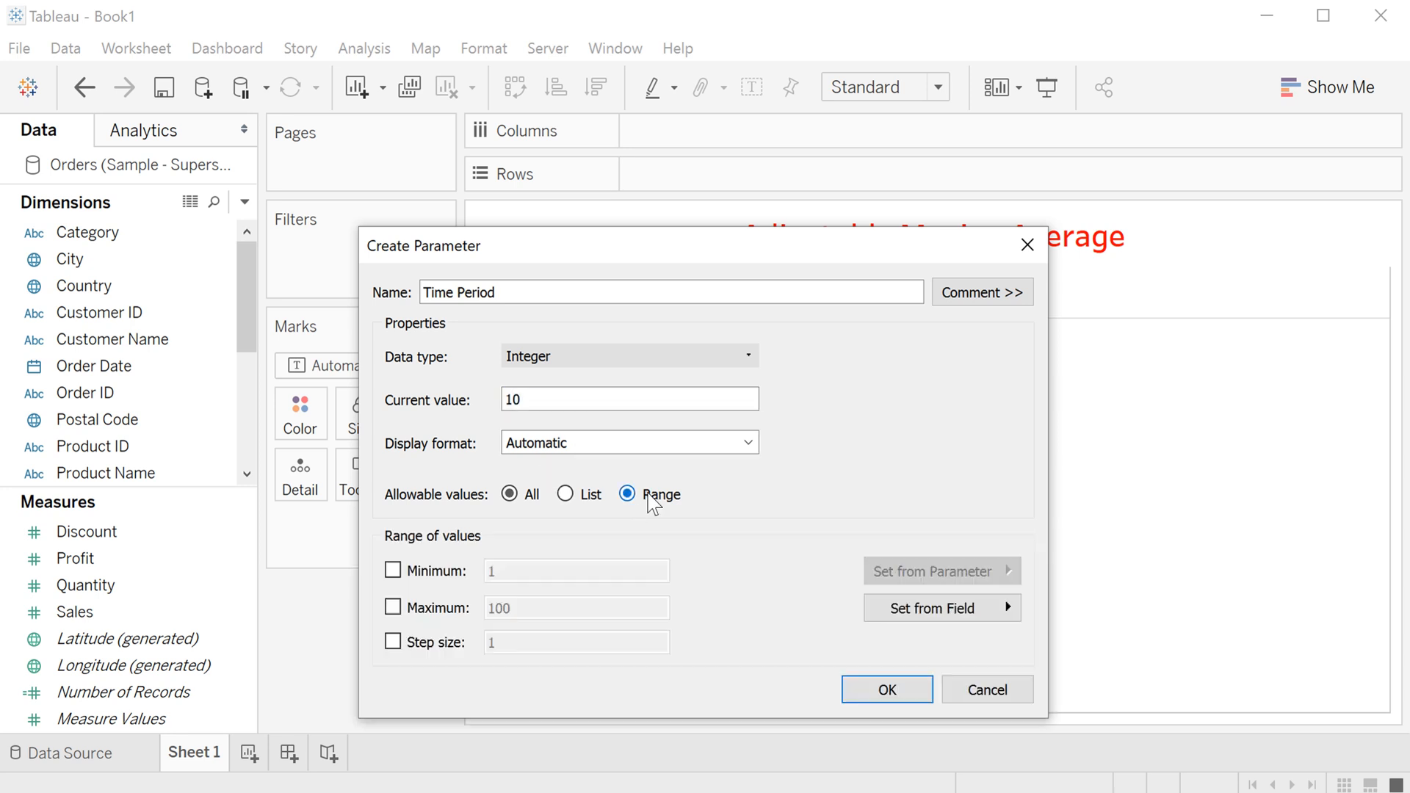
click(392, 569)
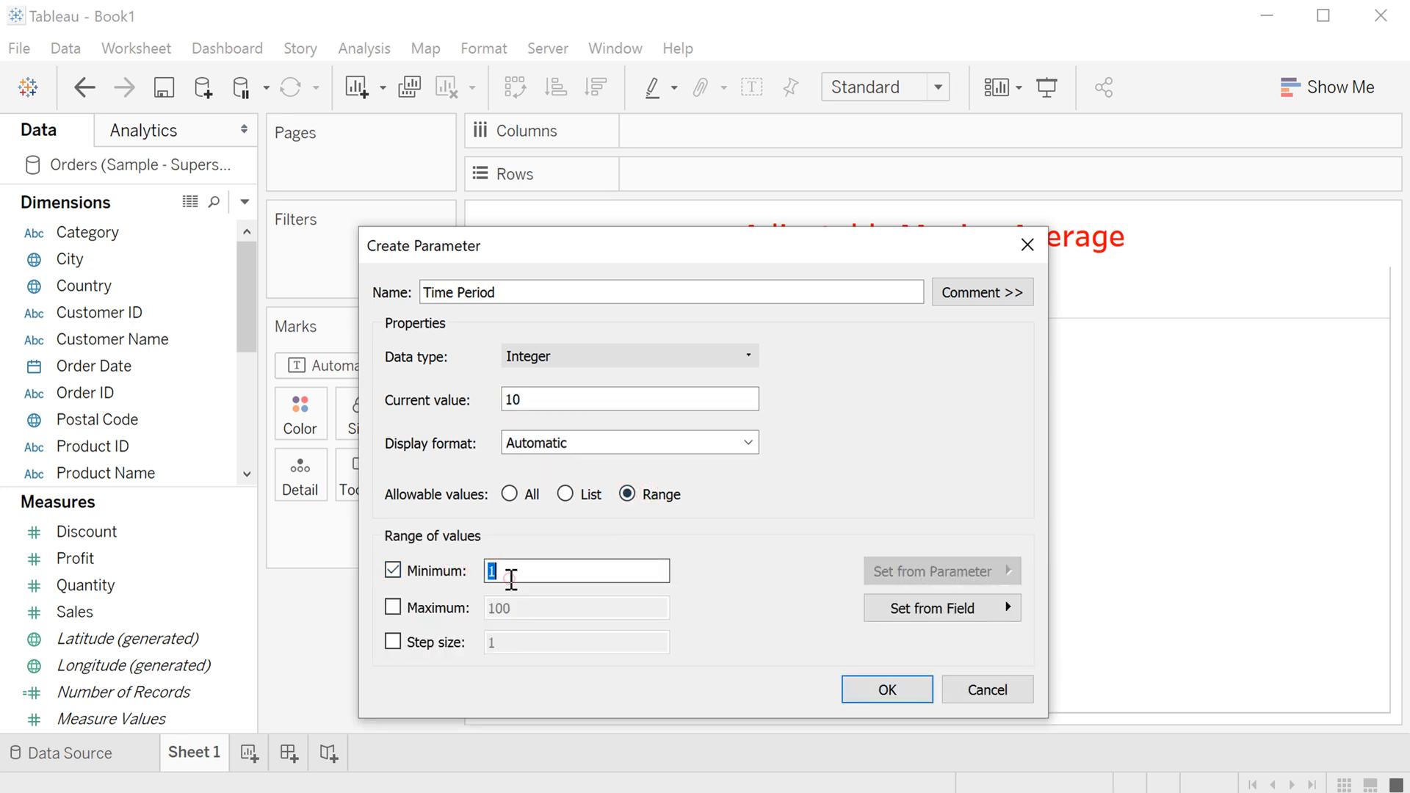
click(392, 607)
text(30)
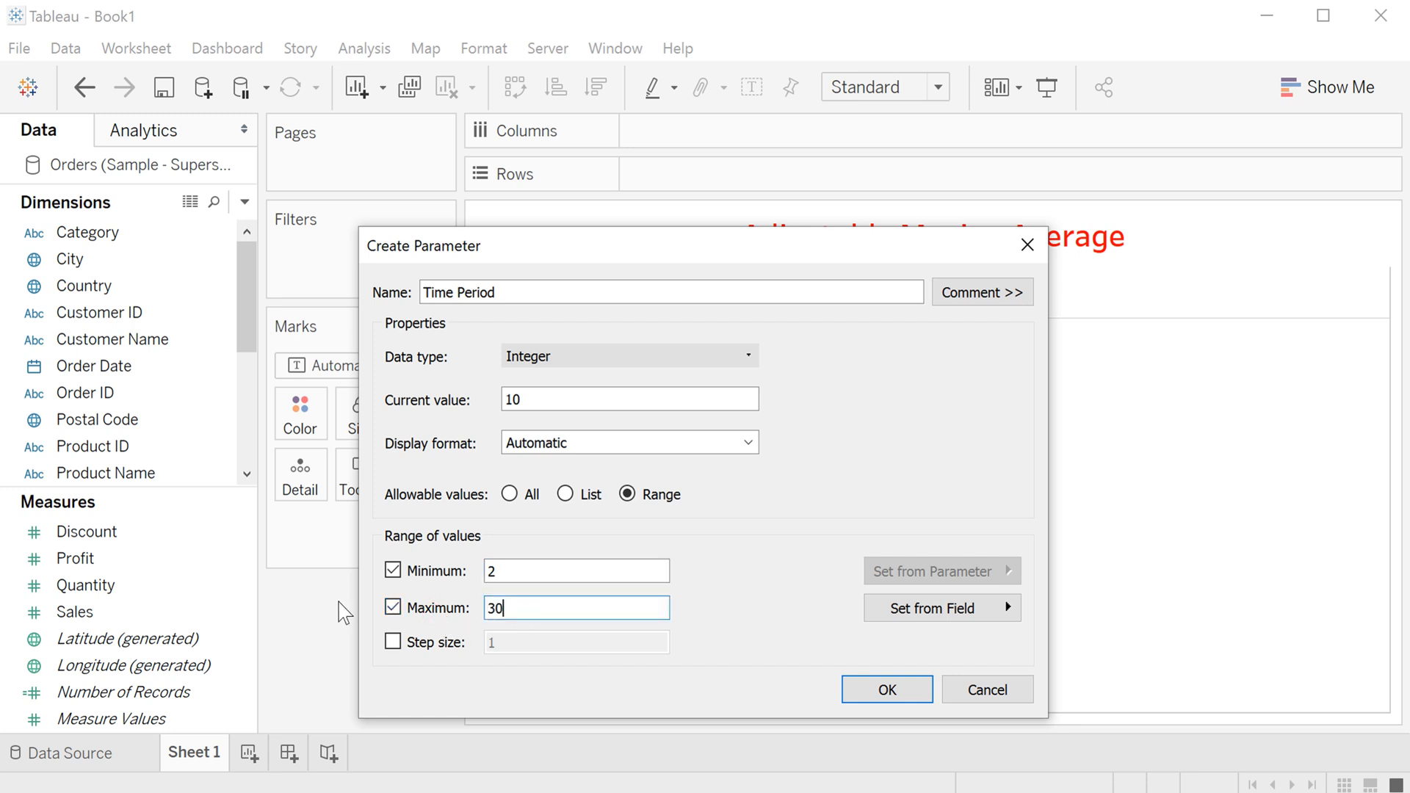
click(393, 641)
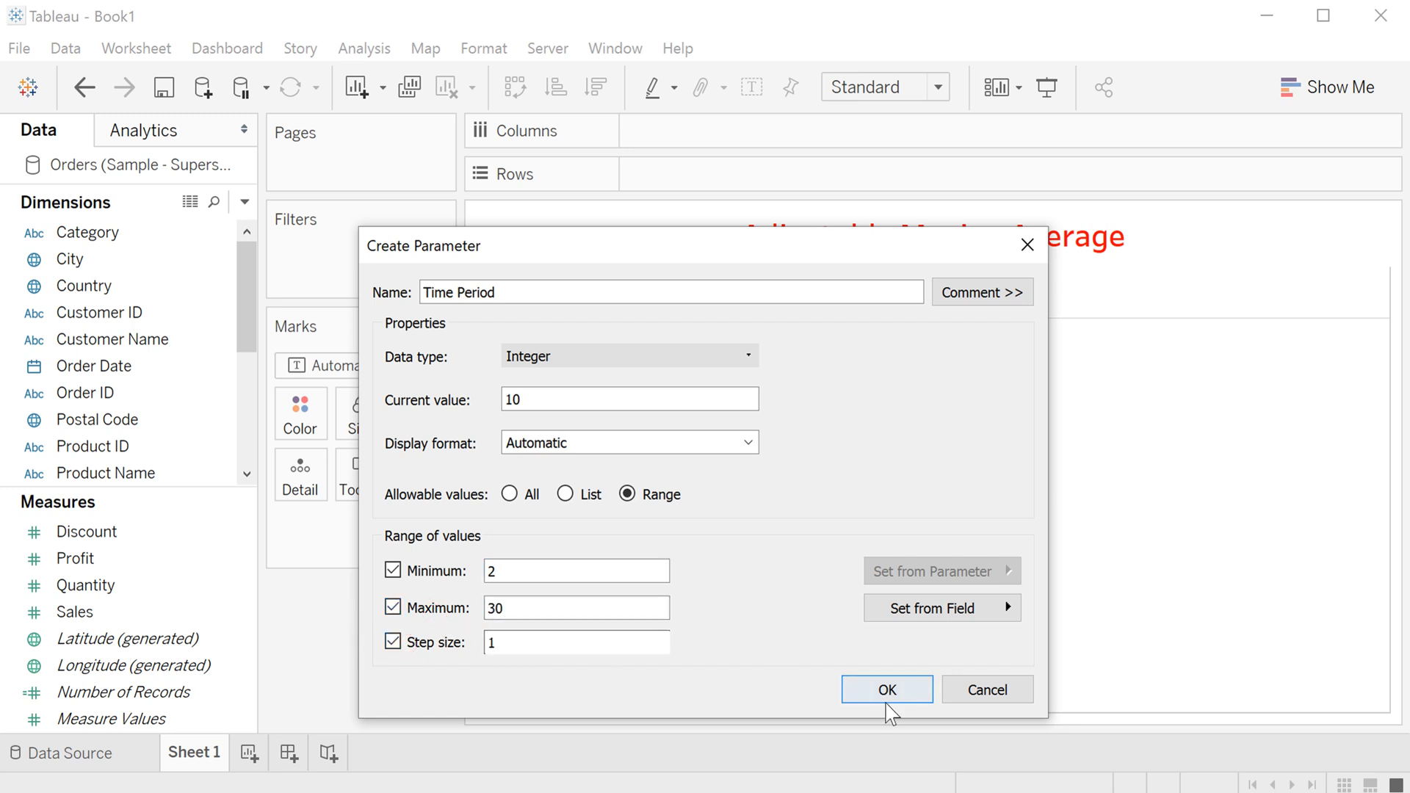
click(886, 689)
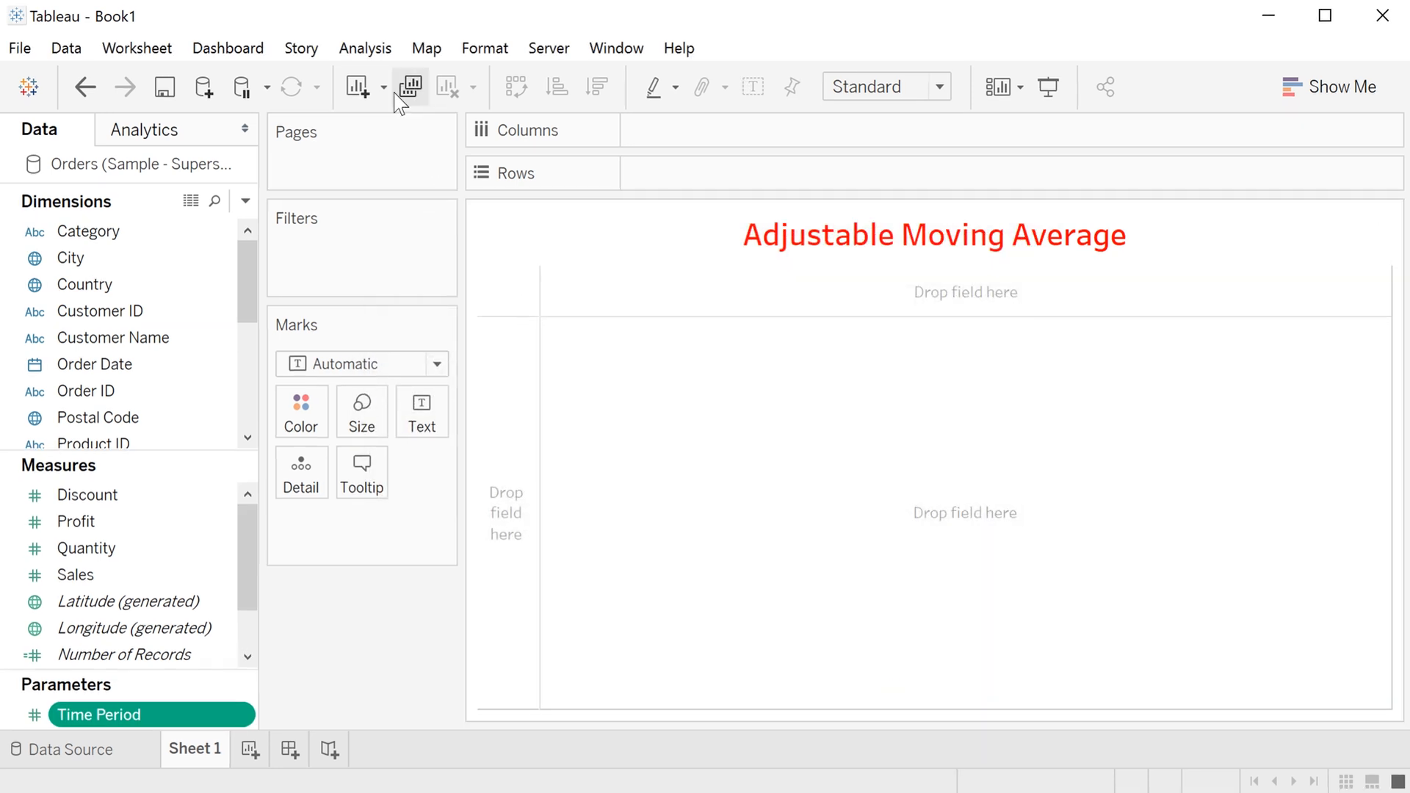
click(365, 48)
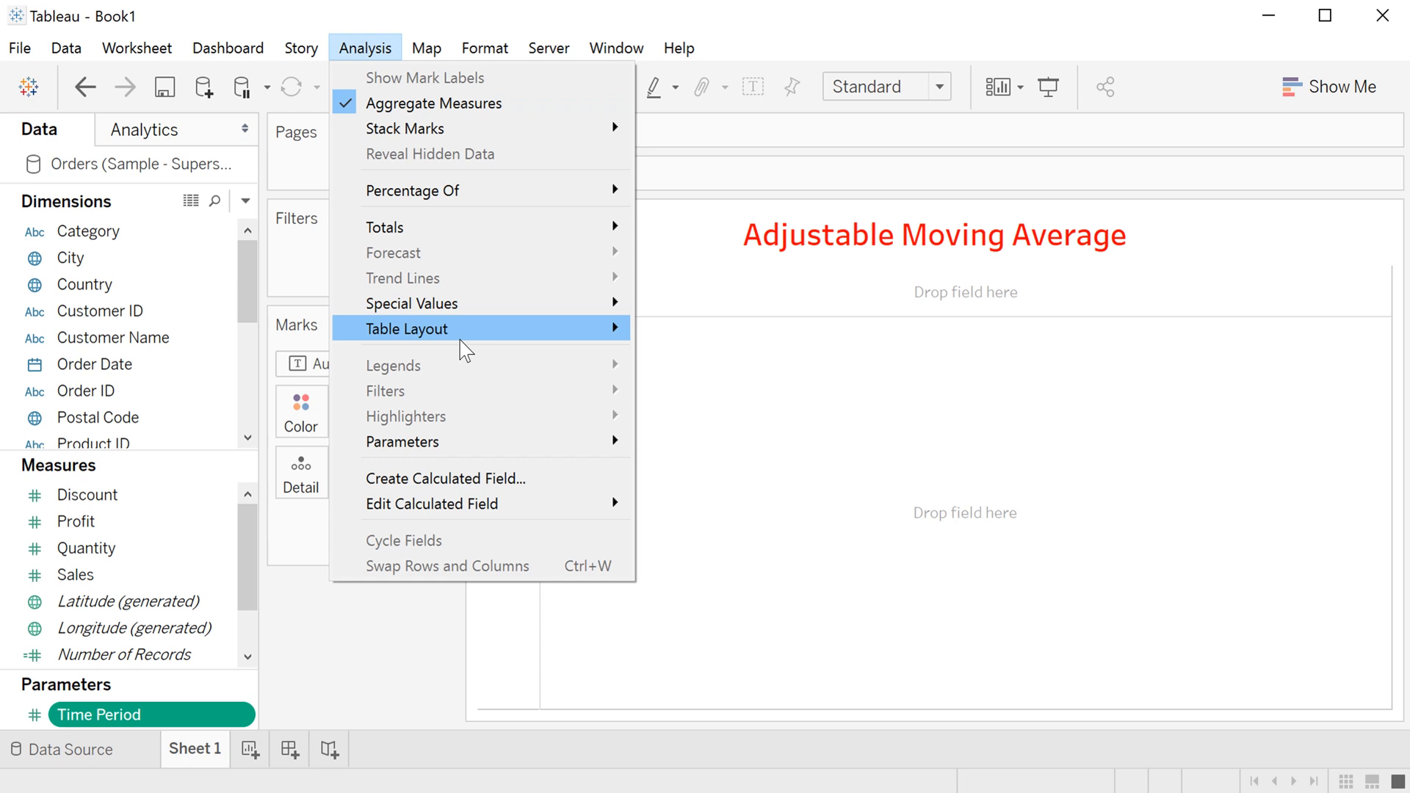
mouse_move(482, 478)
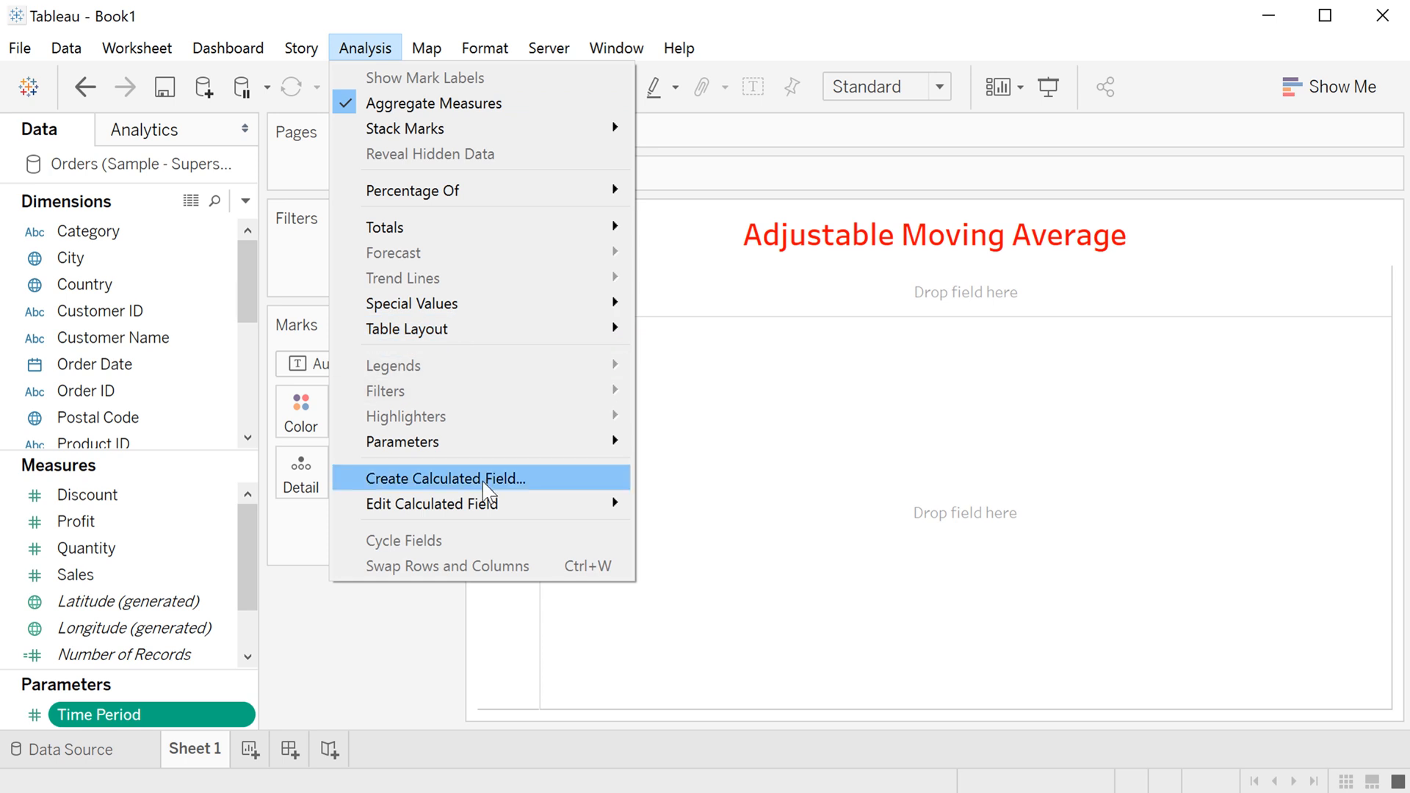
Step: Create a Moving Average calculated field using WINDOW_AVG(SUM([Sales]), -[Time Period], 0)
click(444, 477)
text(Moving Average)
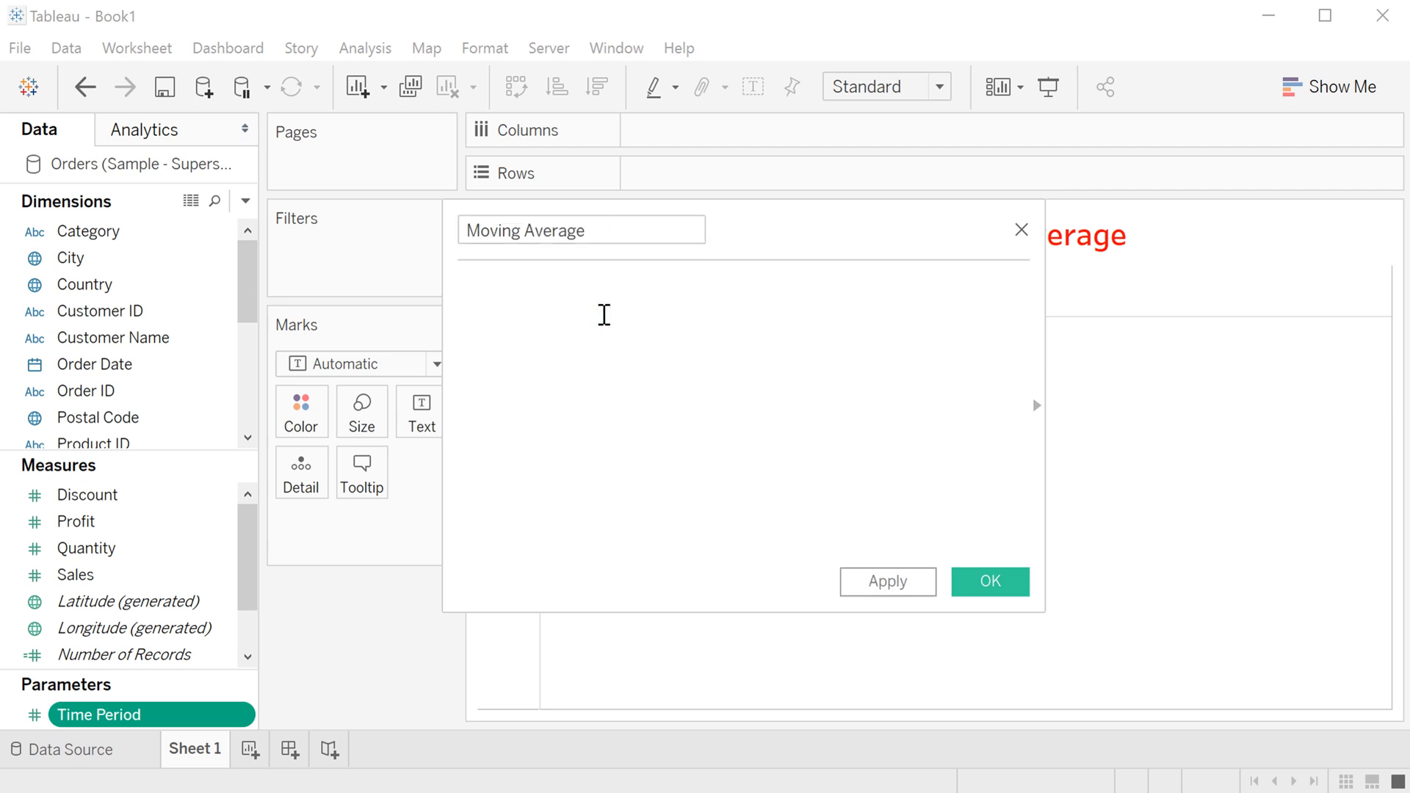
text(w)
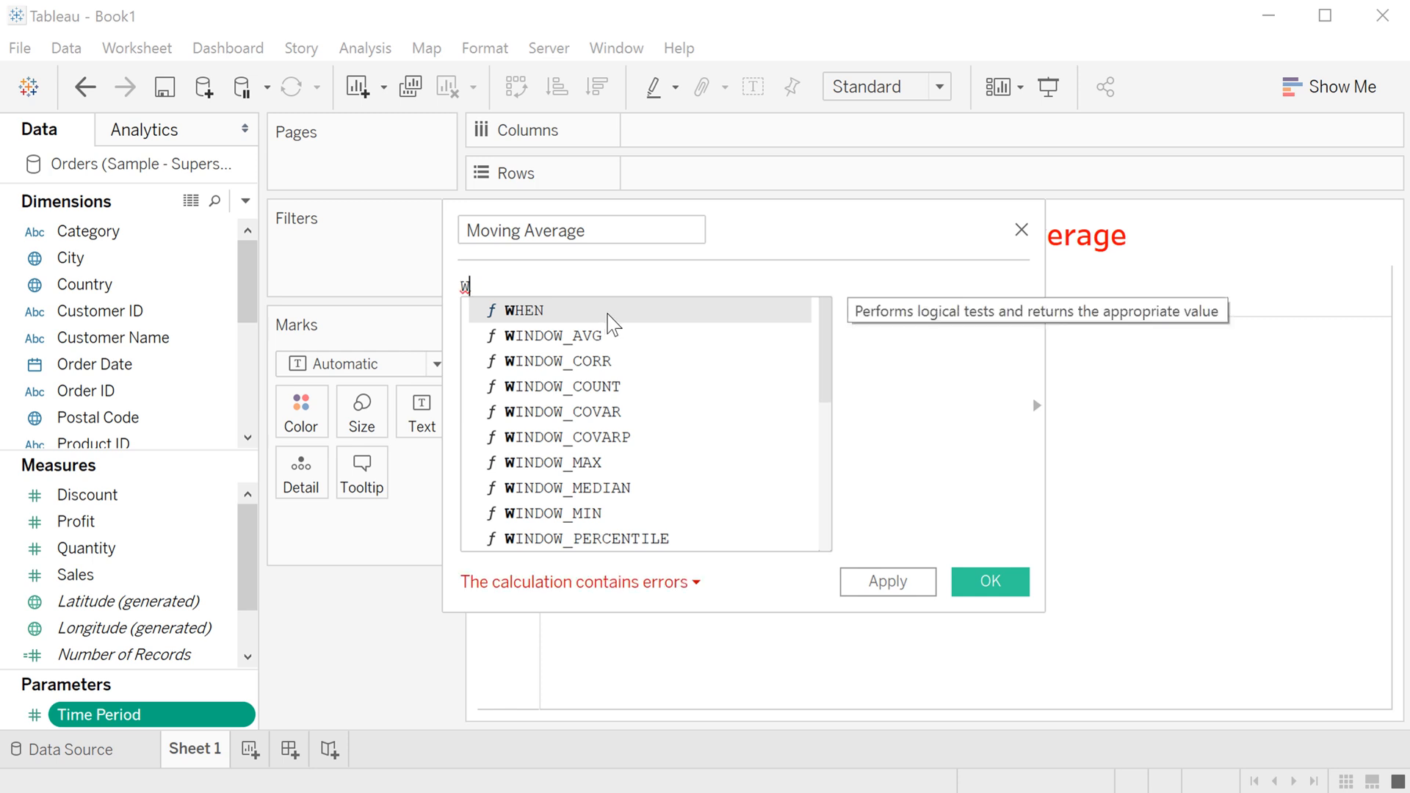
text(i)
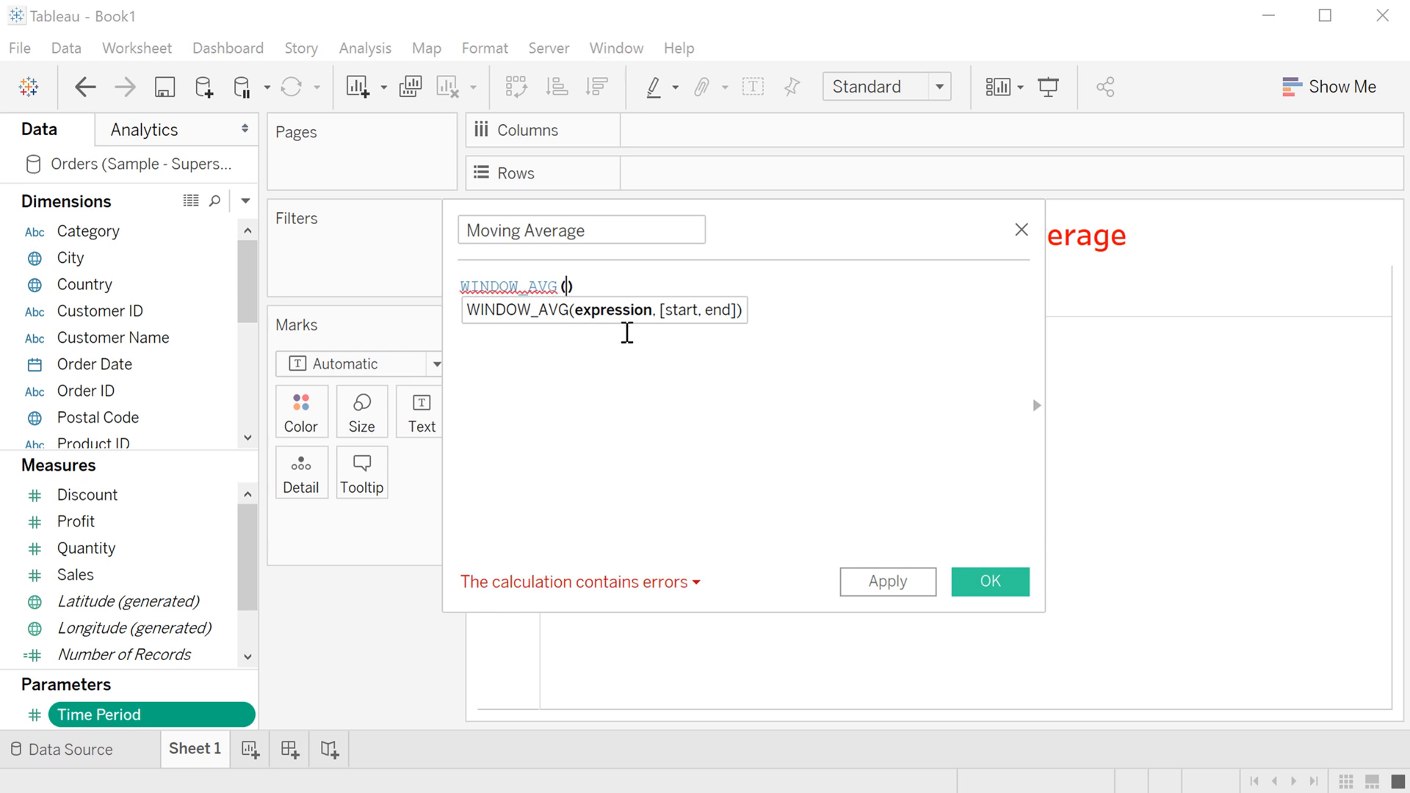
mouse_move(713, 333)
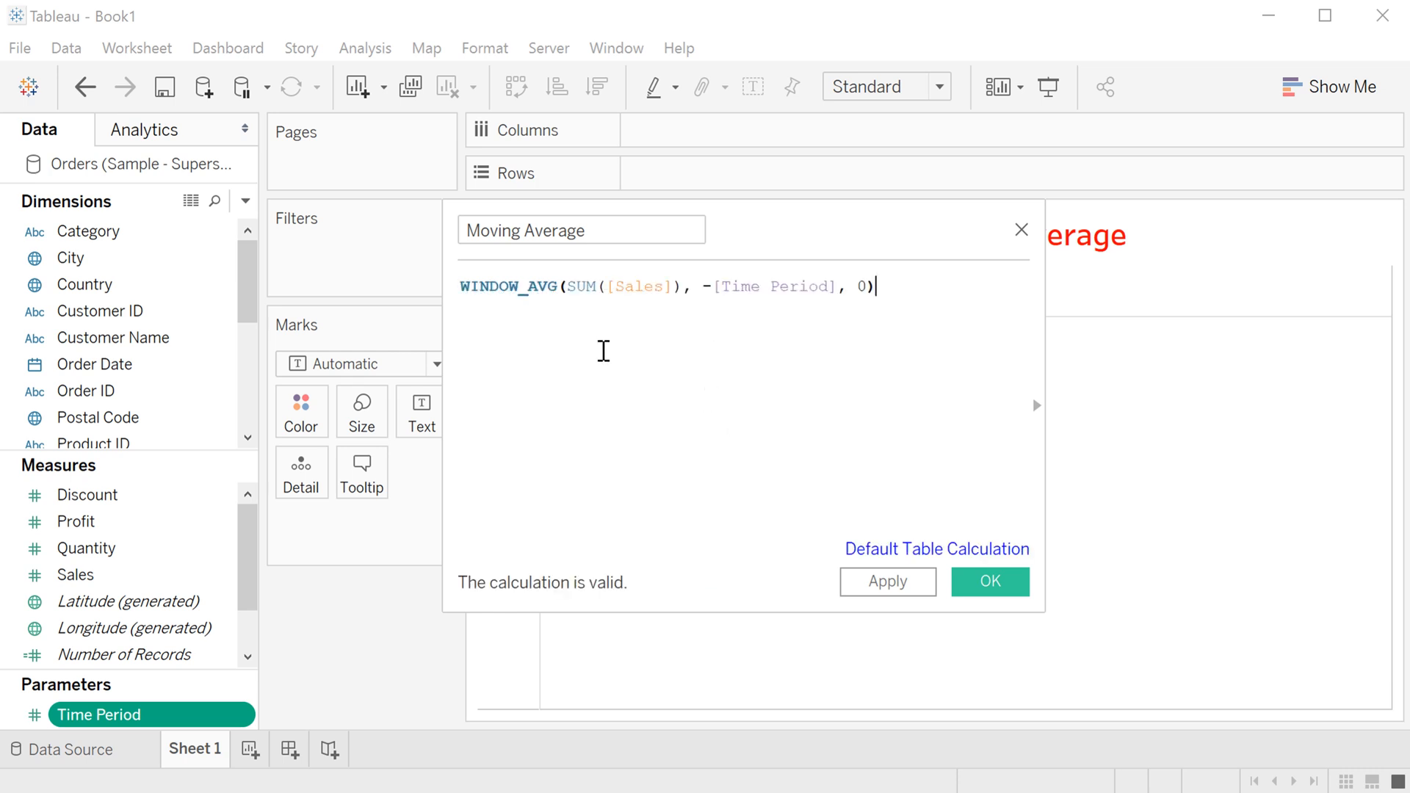
mouse_move(577, 317)
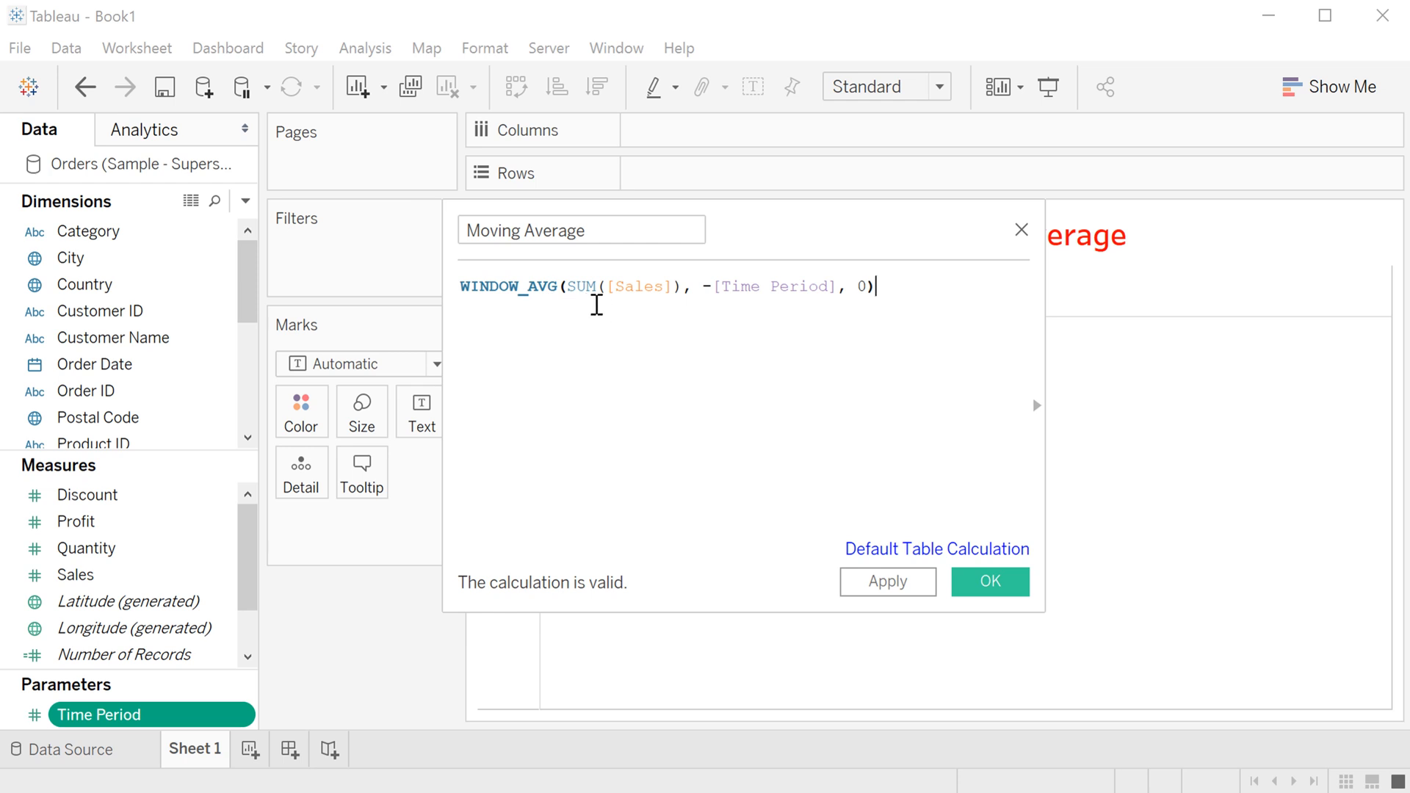
mouse_move(653, 313)
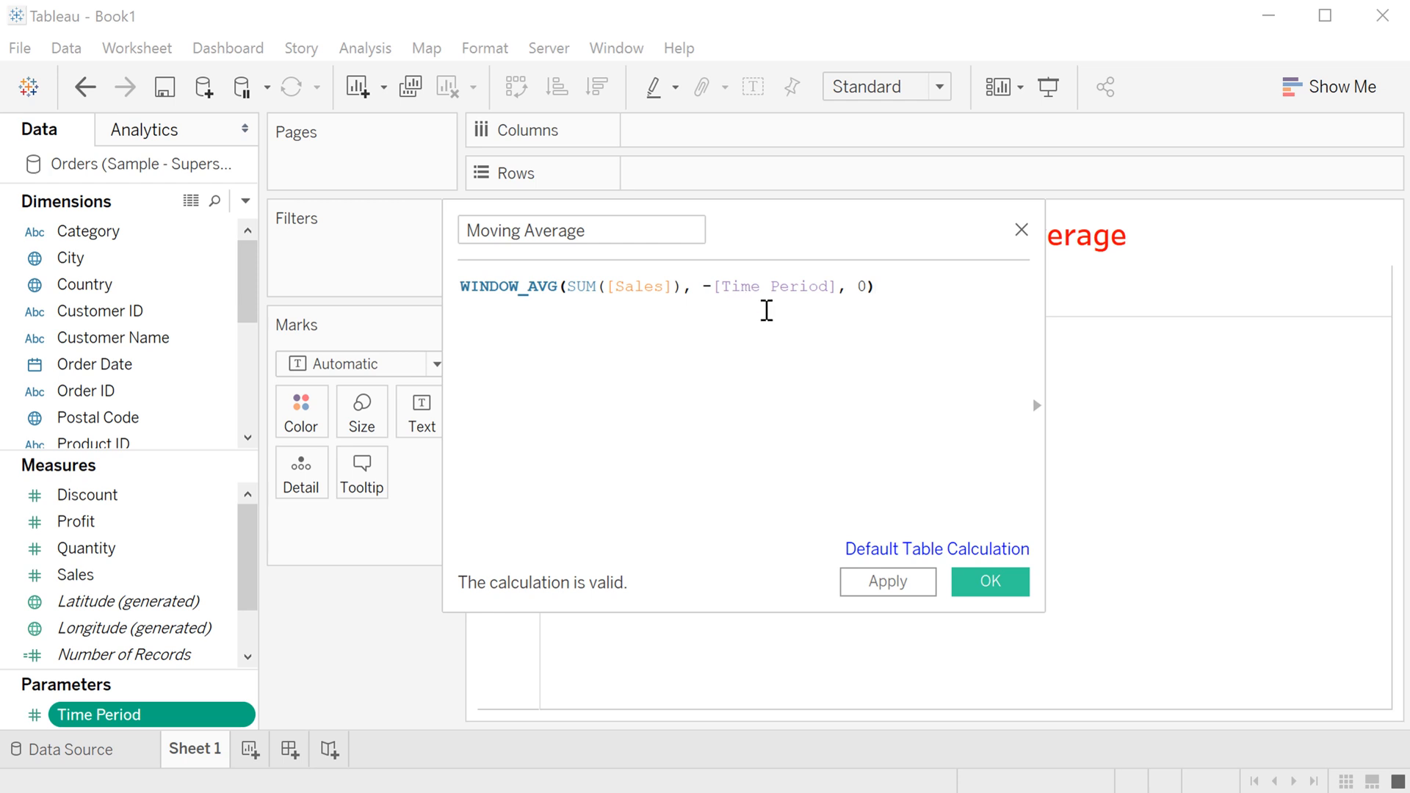
click(874, 286)
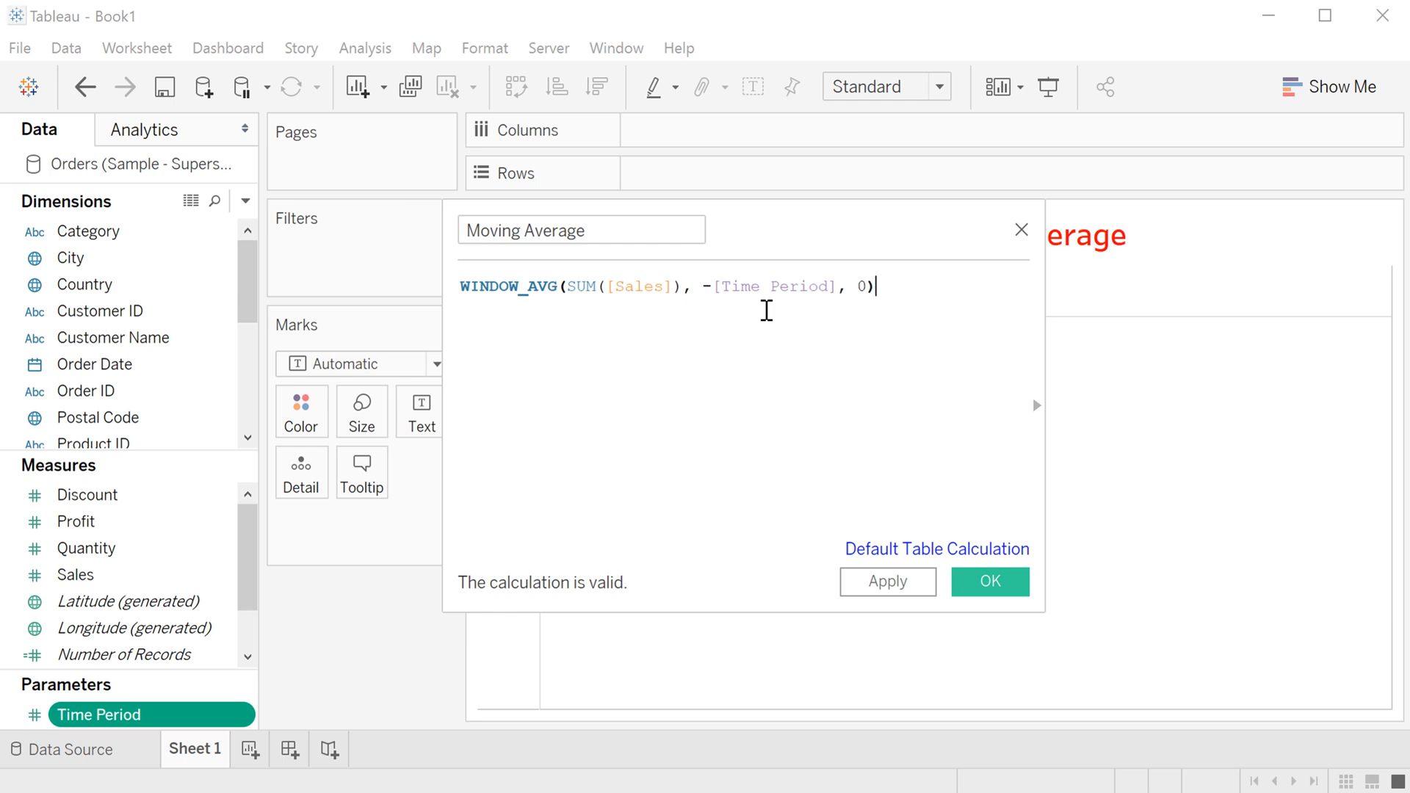
mouse_move(864, 310)
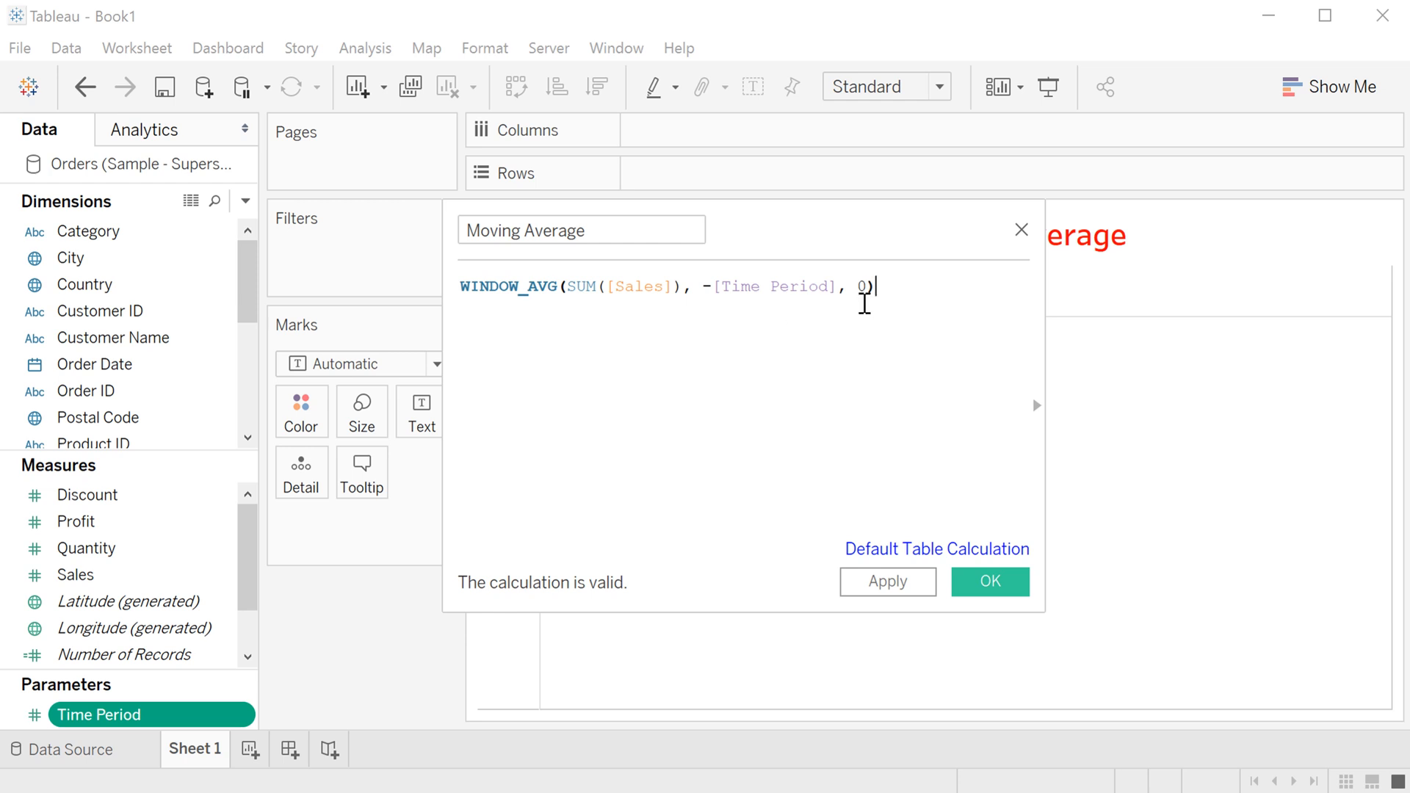
mouse_move(718, 305)
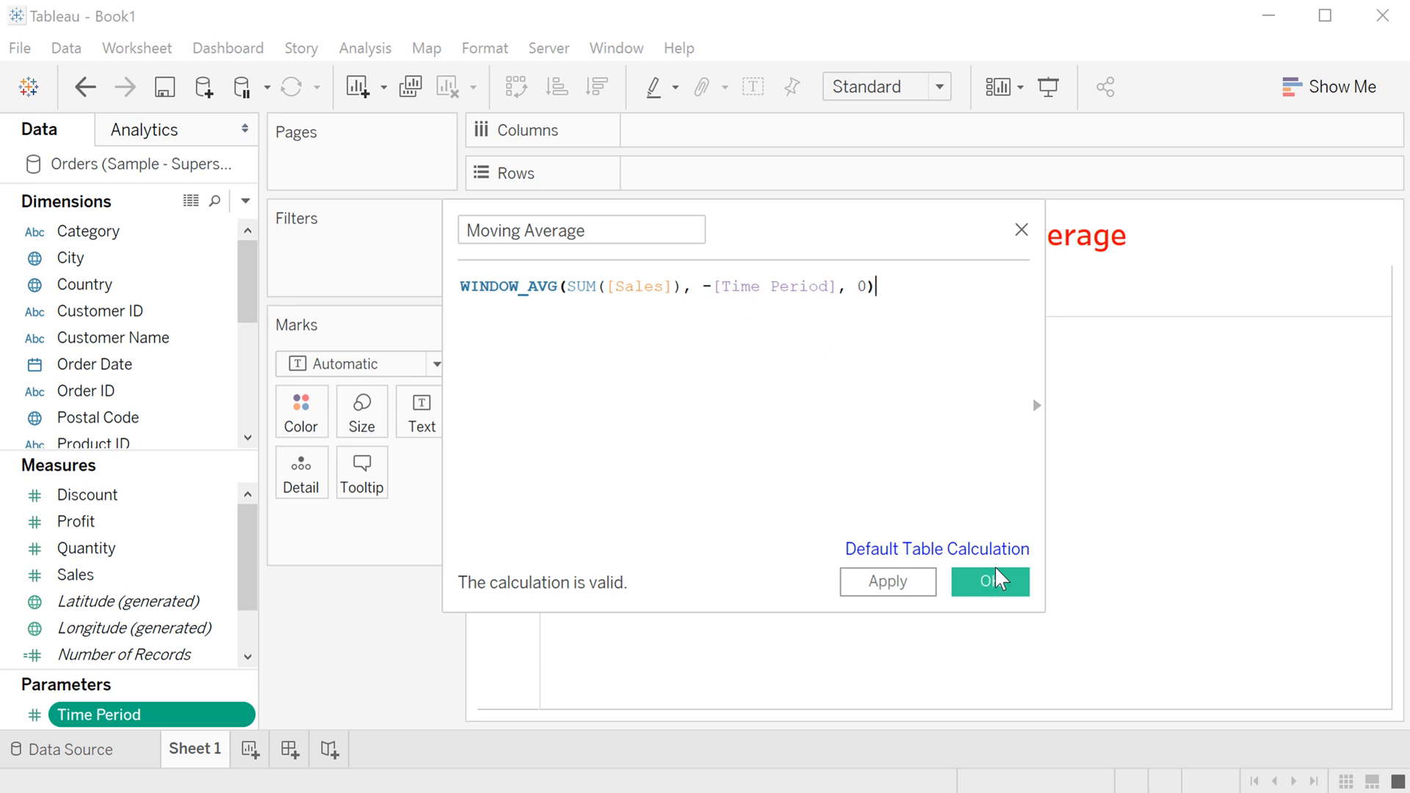
Step: Save Moving Average and plot it with Sales by continuous MONTH(Order Date)
click(989, 581)
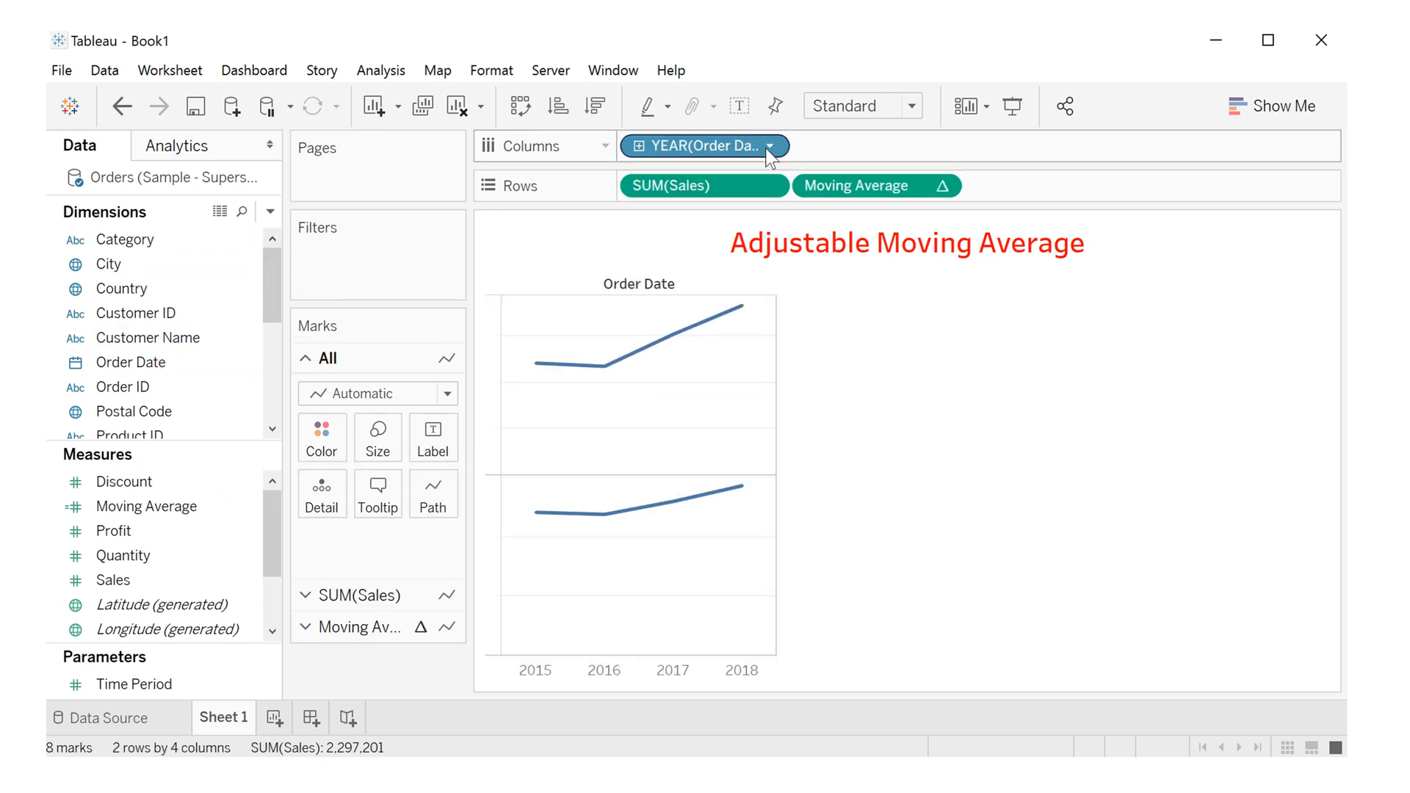
click(769, 145)
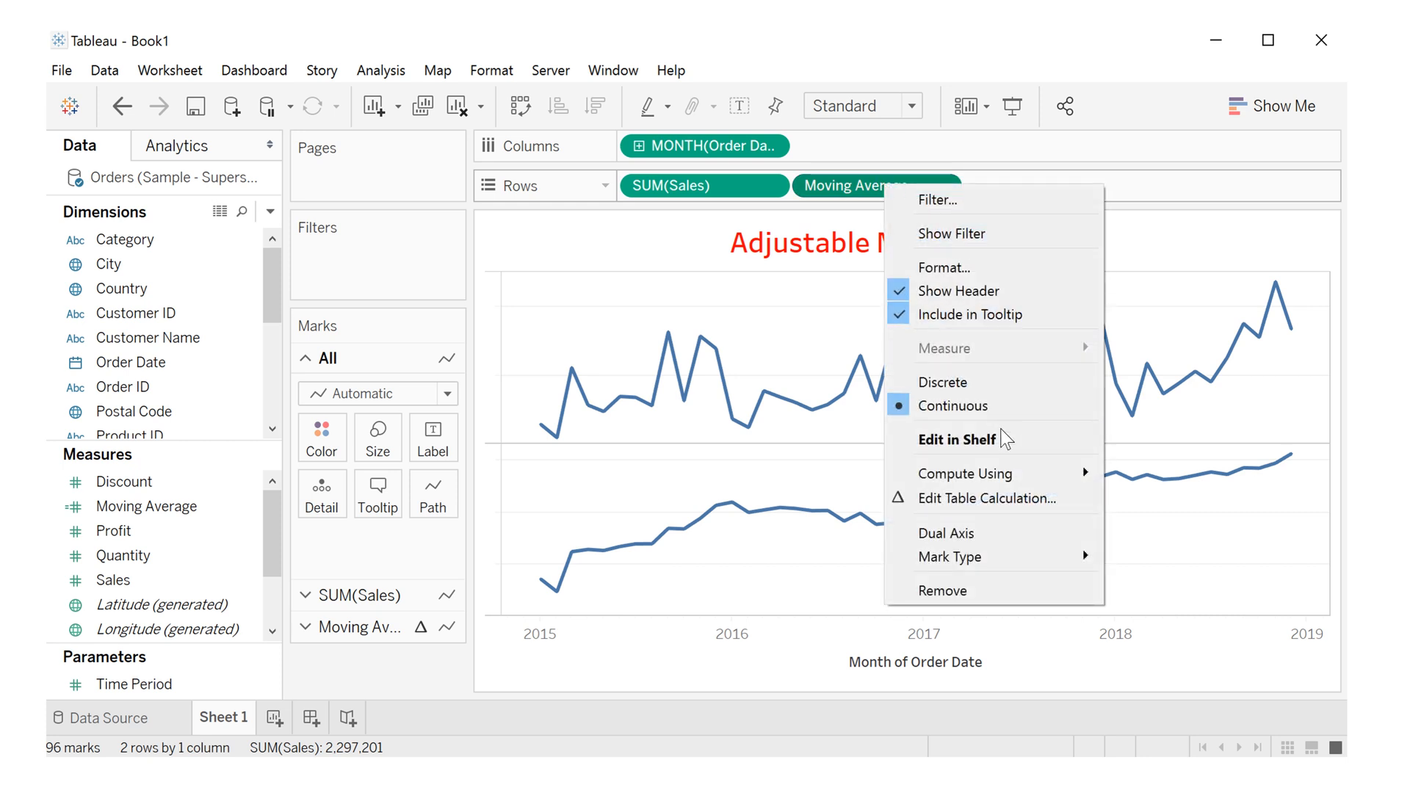
Step: Put Moving Average on a dual axis with Sales and synchronize both axes
click(944, 532)
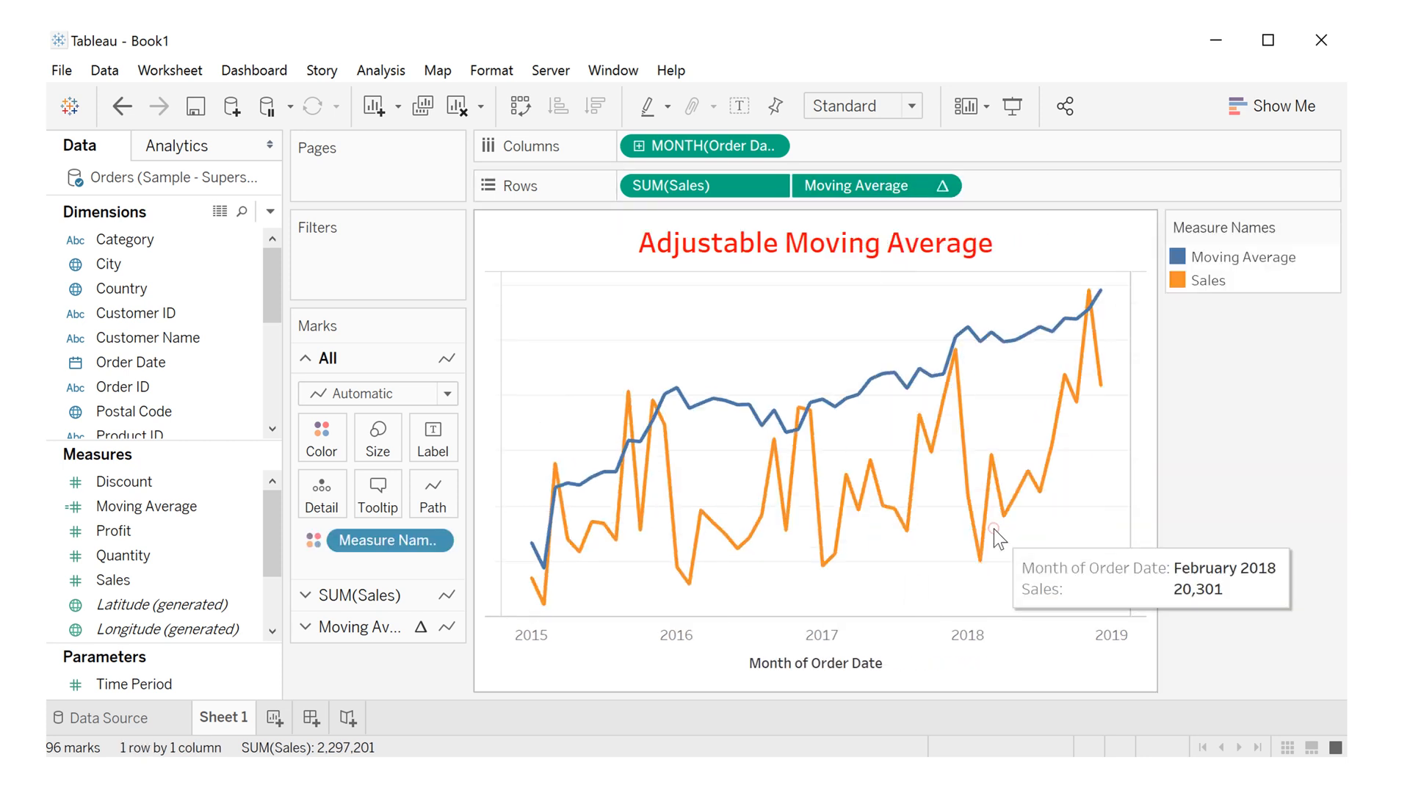
click(1053, 442)
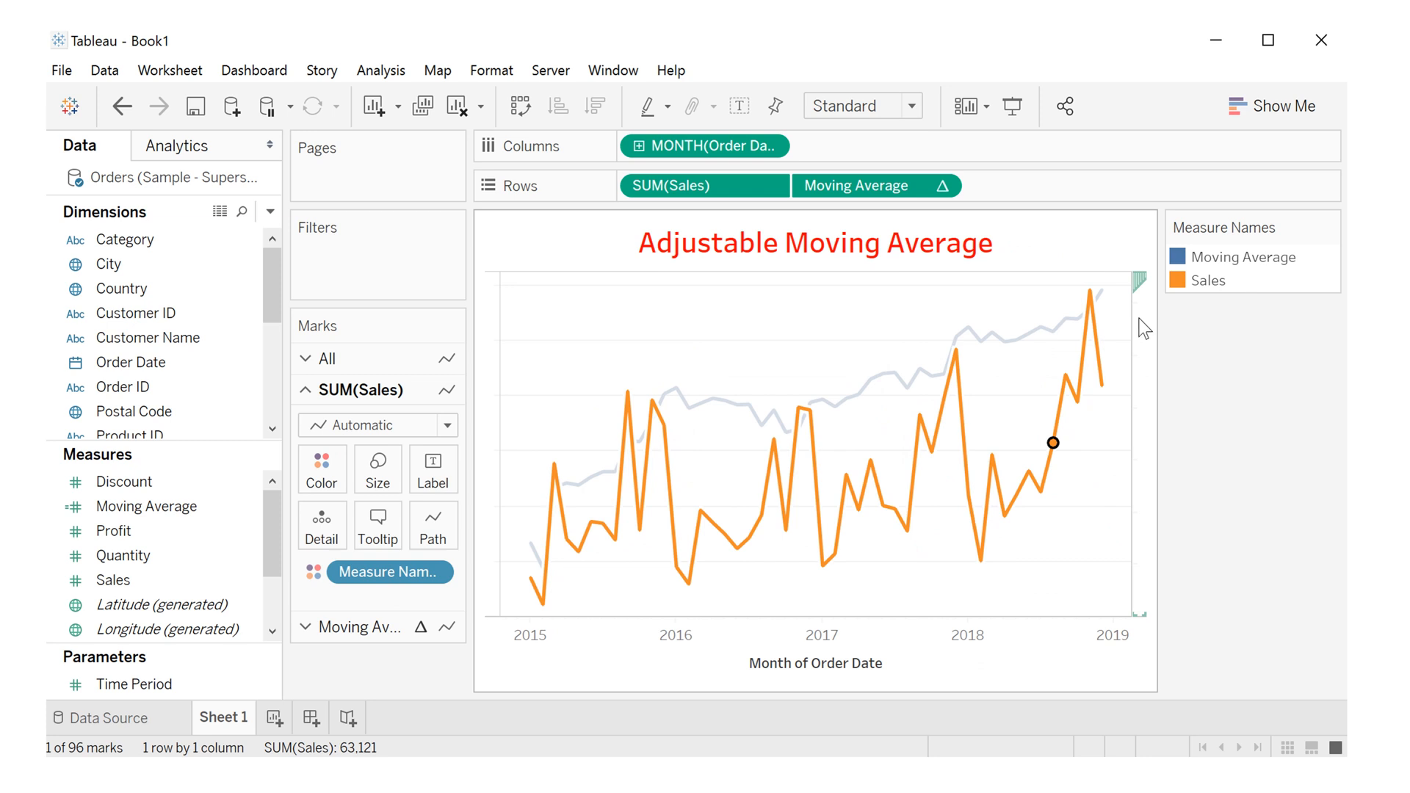
right_click(1141, 441)
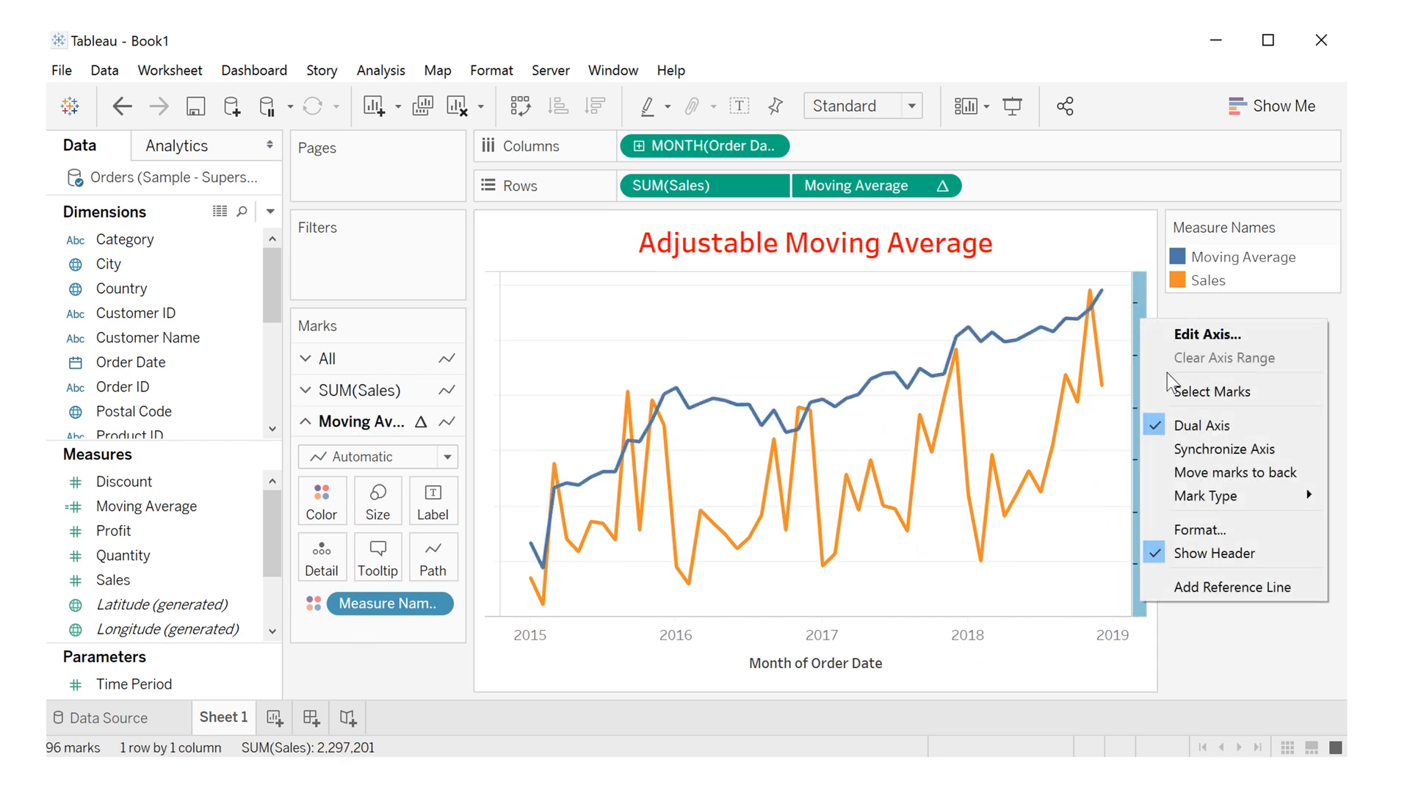
mouse_move(1222, 449)
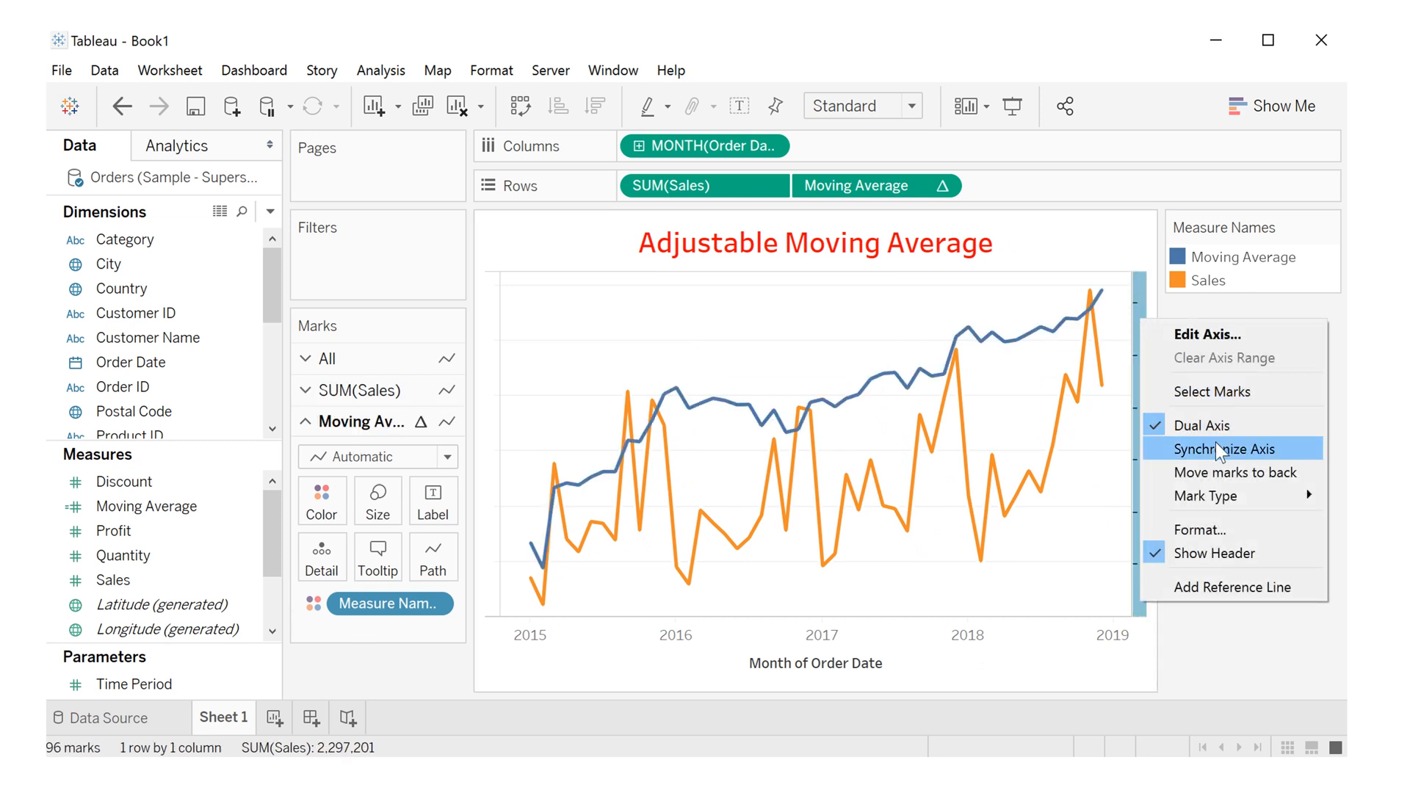
click(1226, 448)
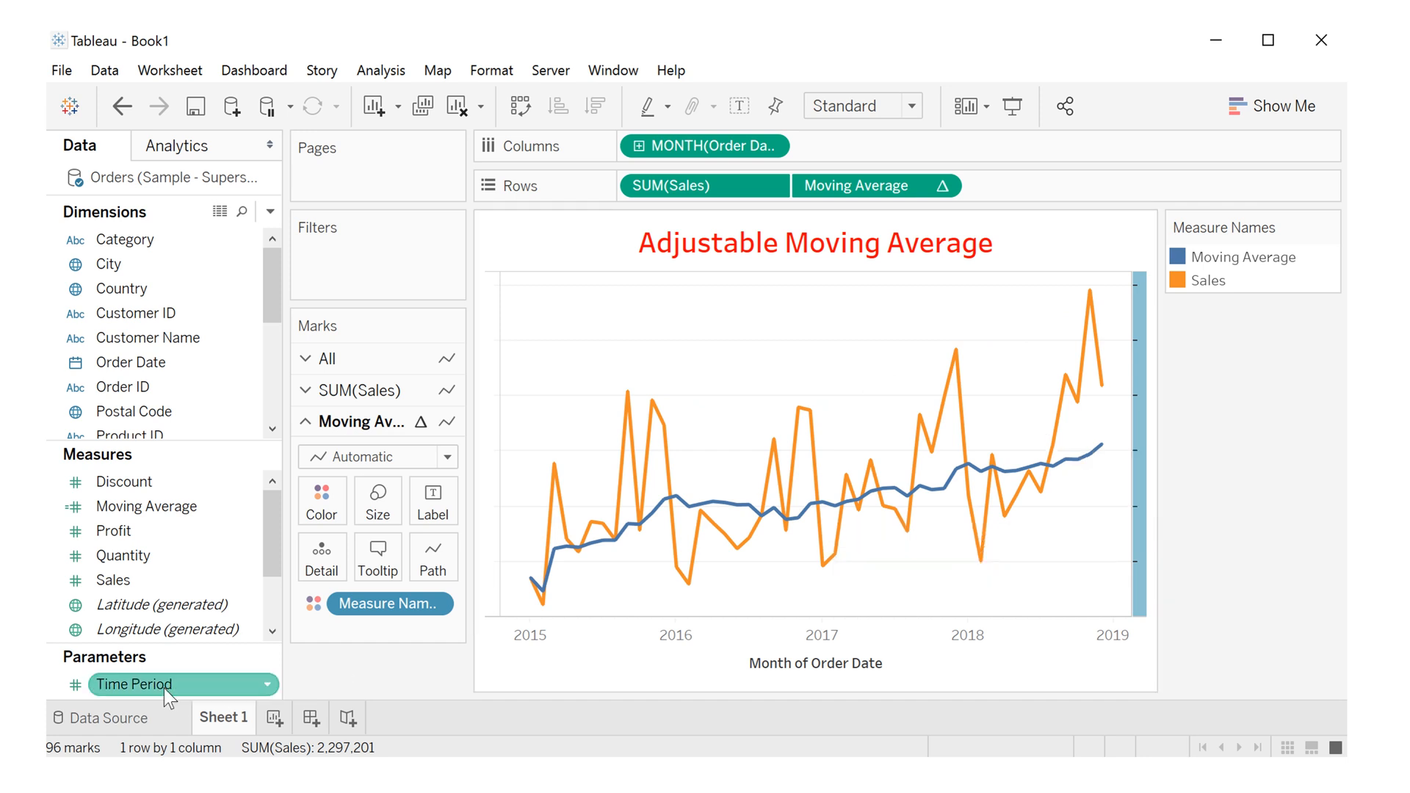
Step: Show the Time Period parameter control and raise the period to 18
right_click(135, 684)
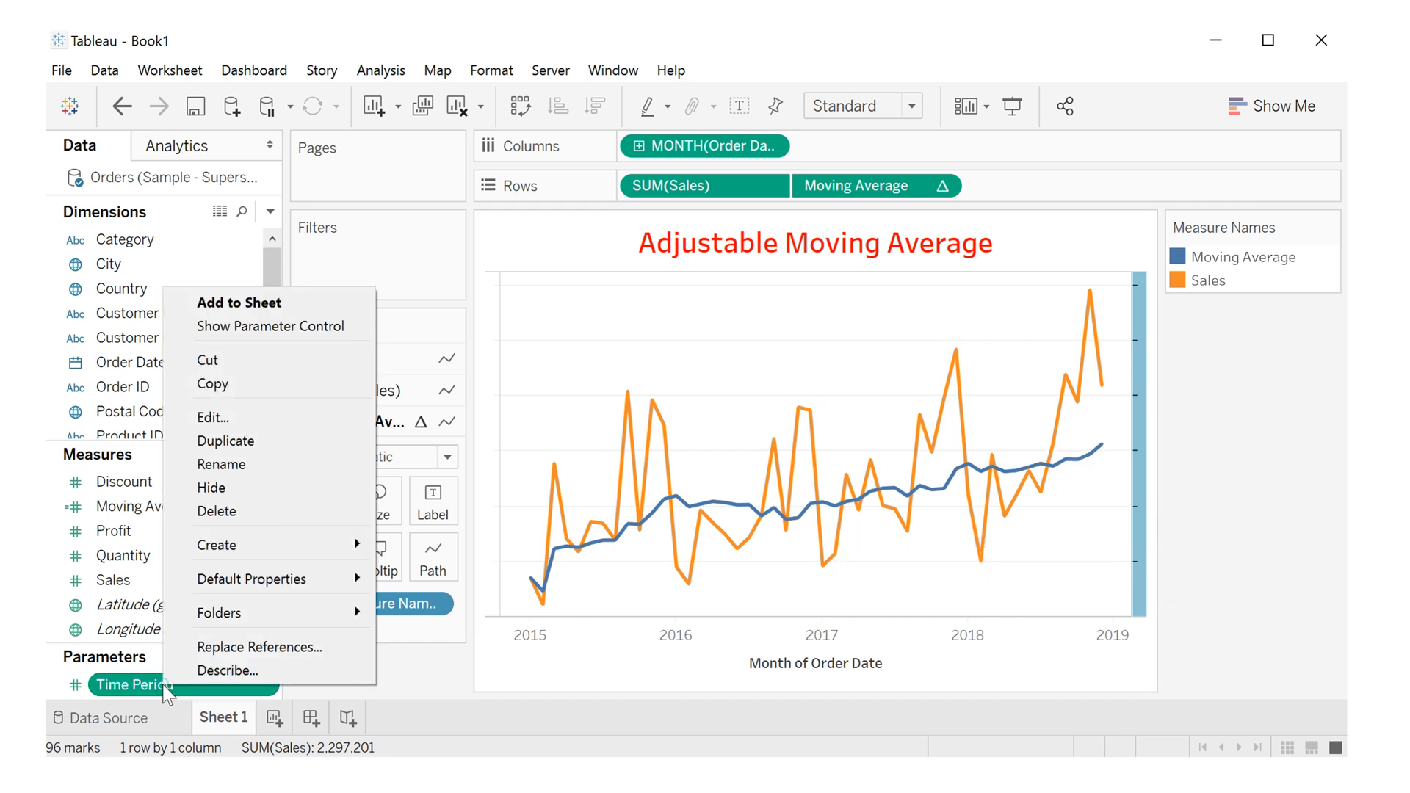
mouse_move(273, 326)
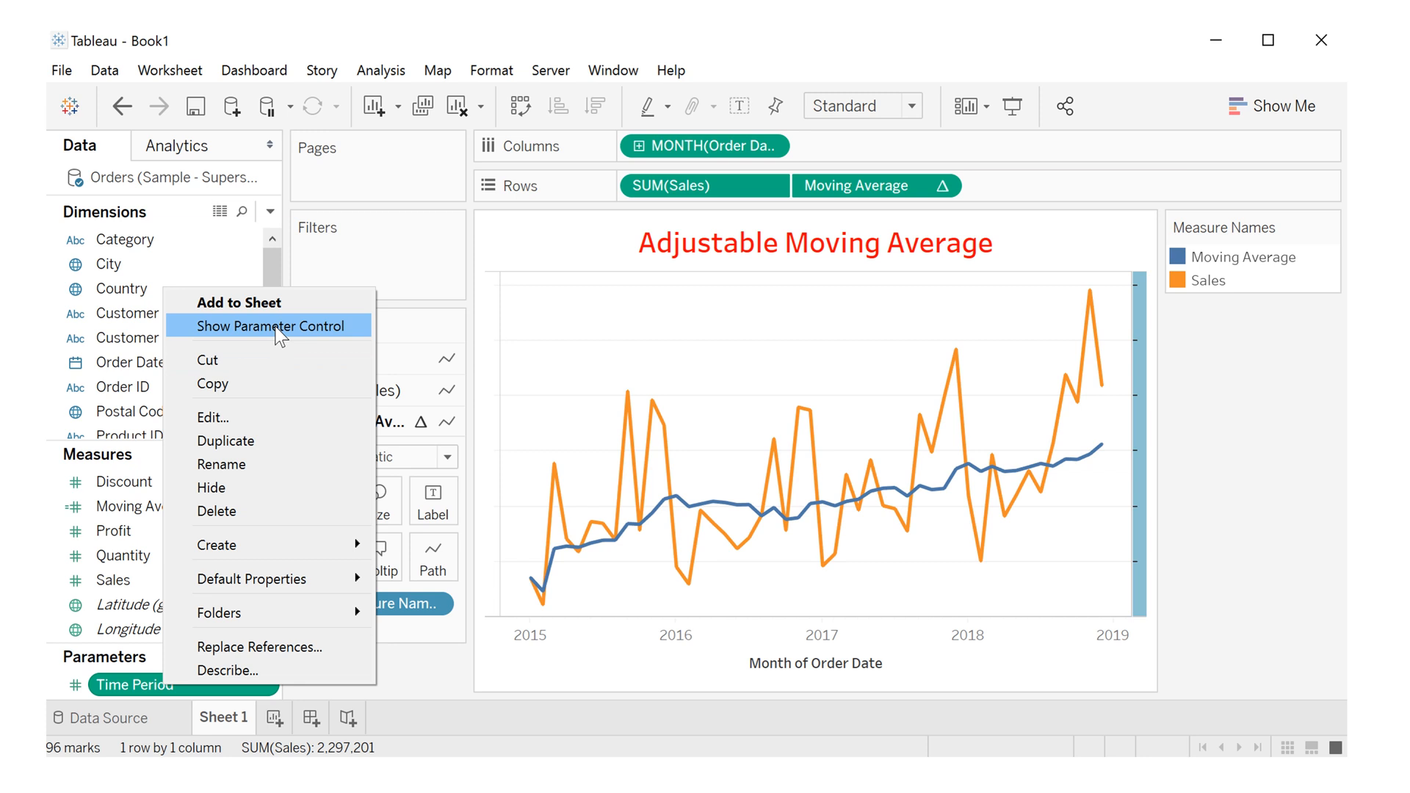
click(275, 325)
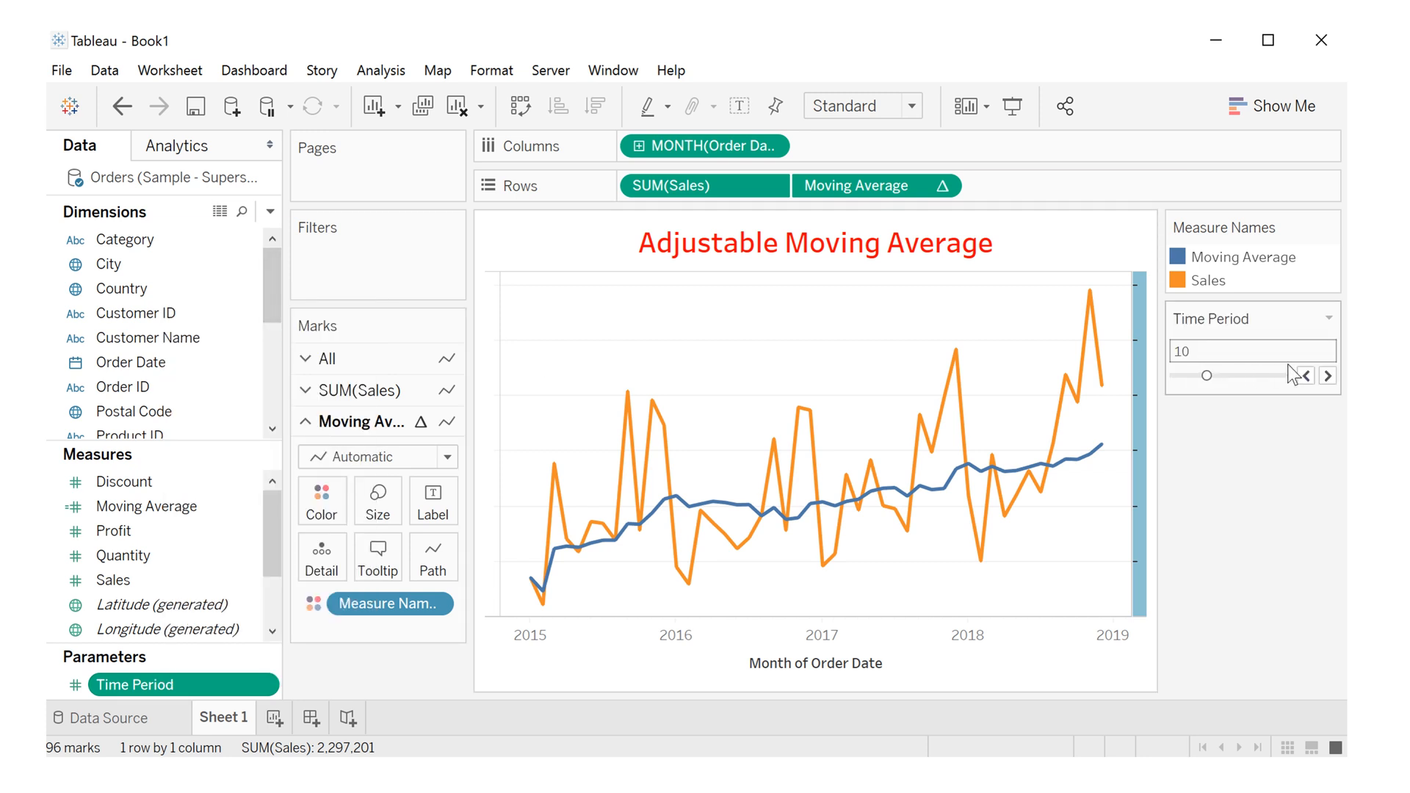
click(1329, 375)
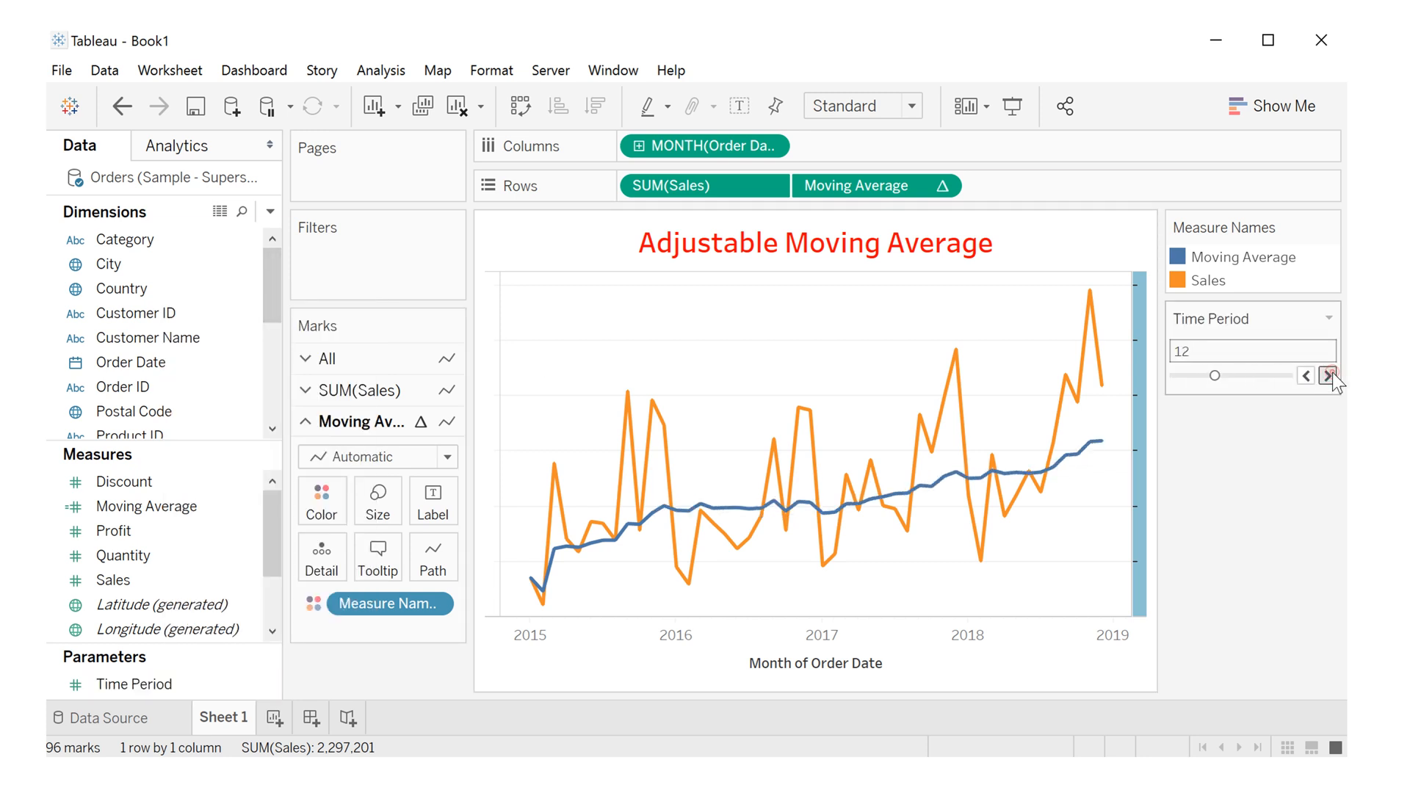
click(1327, 376)
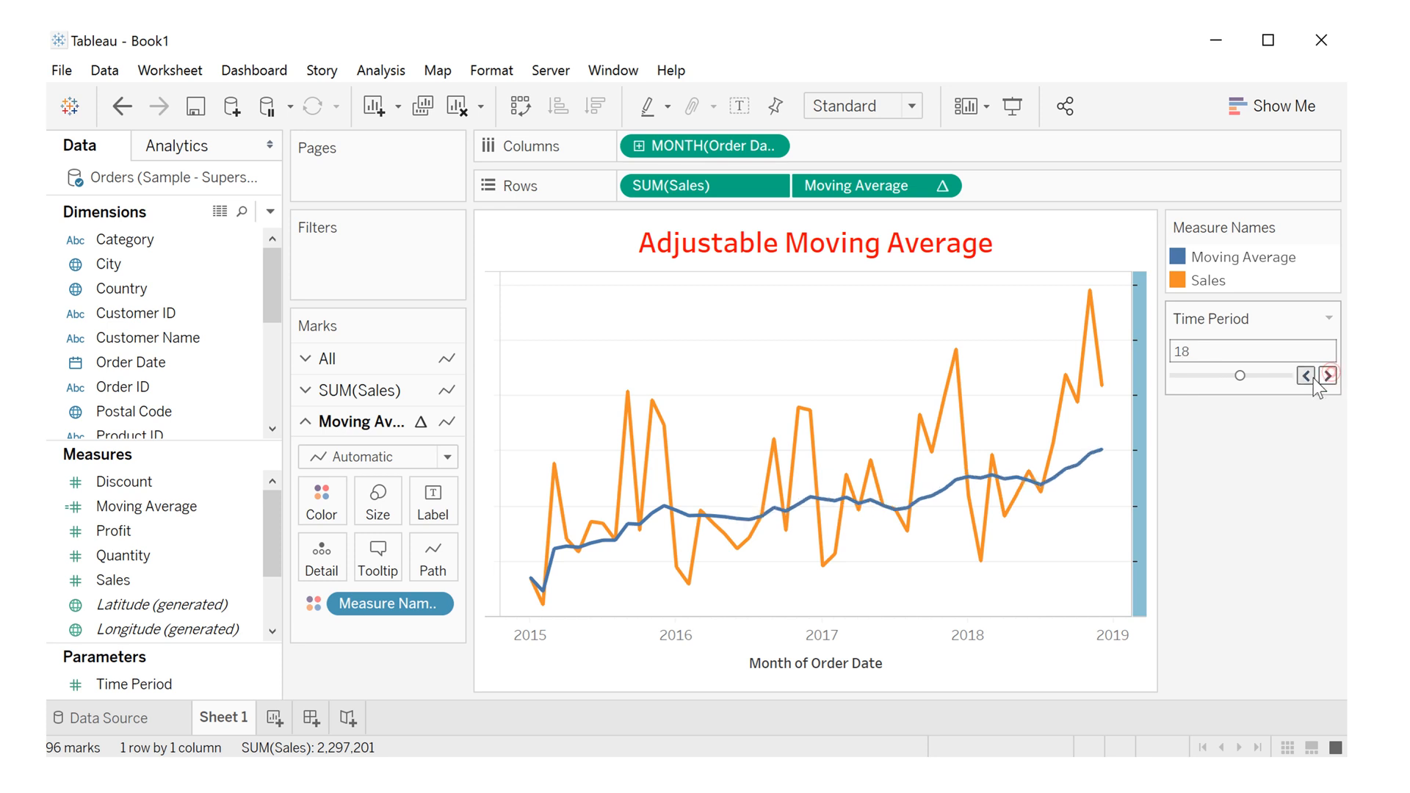